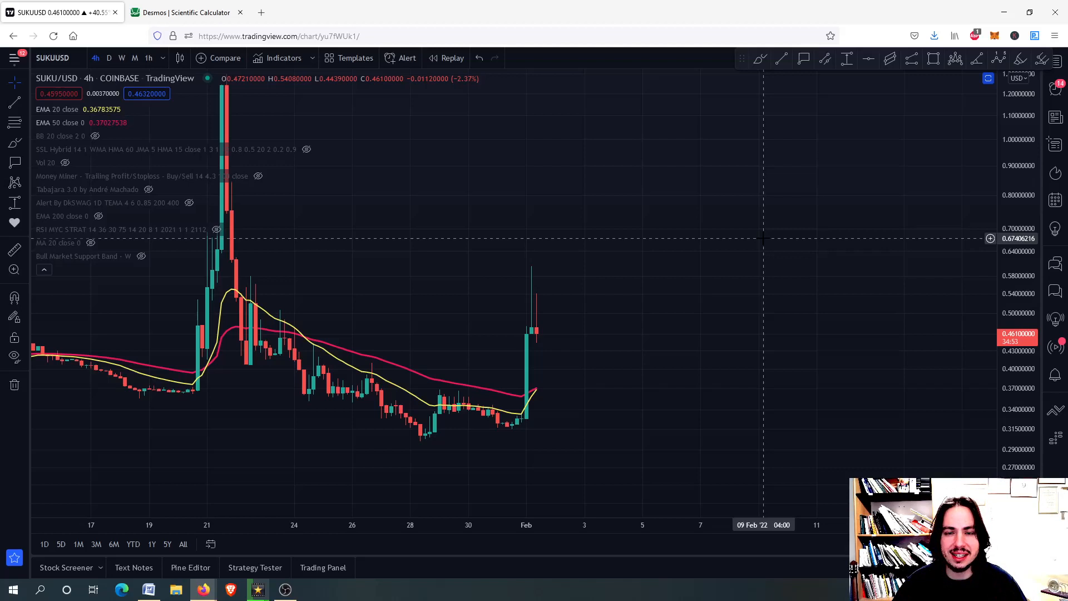
{"action": "mouse_move", "coordinate": [691, 250]}
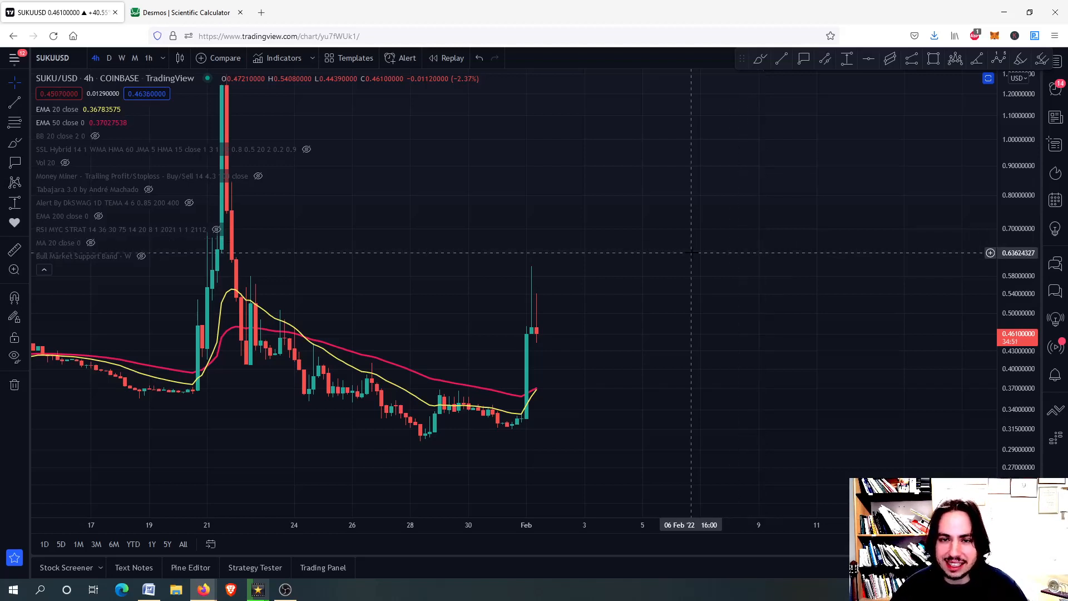
{"action": "mouse_move", "coordinate": [619, 263]}
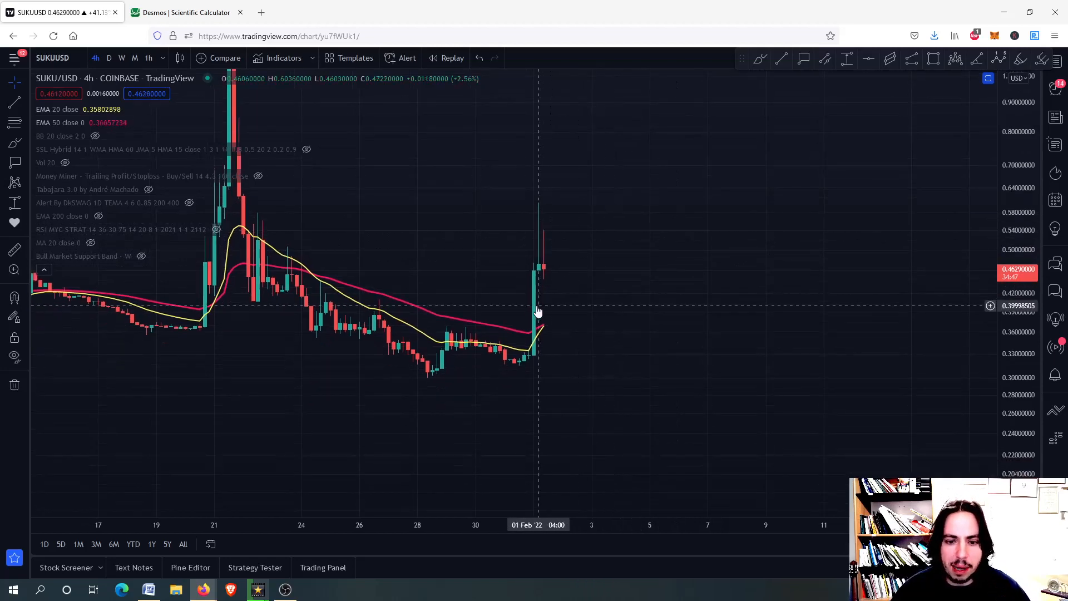
{"action": "mouse_move", "coordinate": [533, 312]}
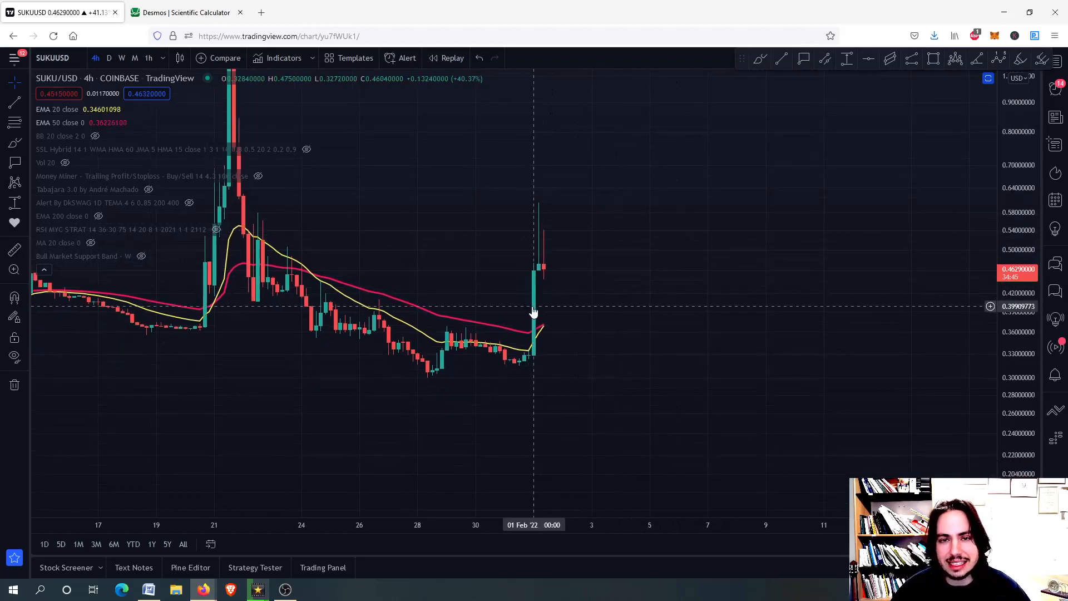
{"action": "mouse_move", "coordinate": [548, 311]}
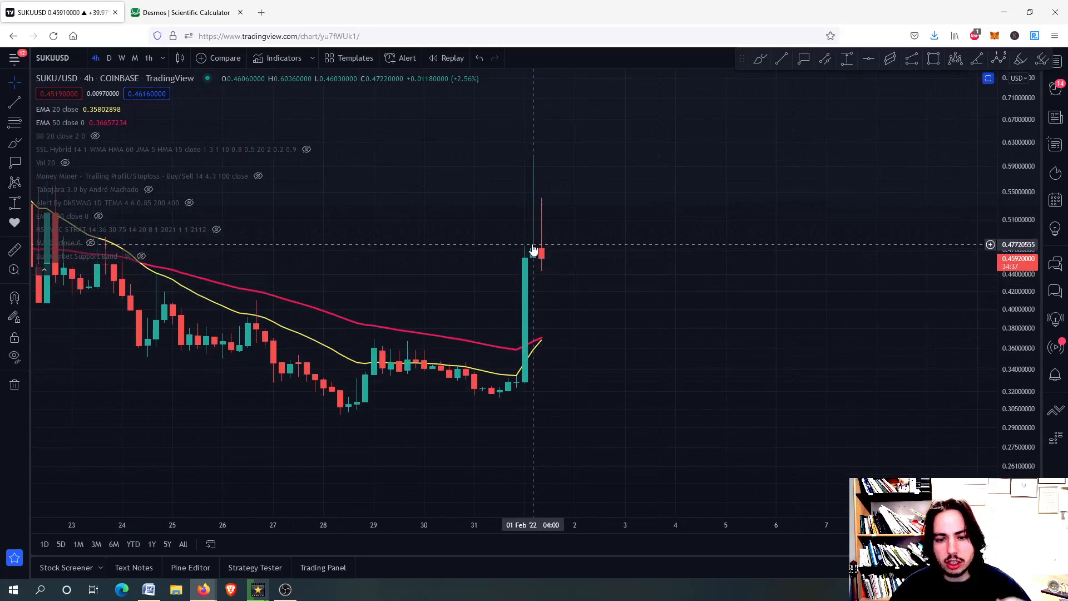
{"action": "mouse_move", "coordinate": [535, 225]}
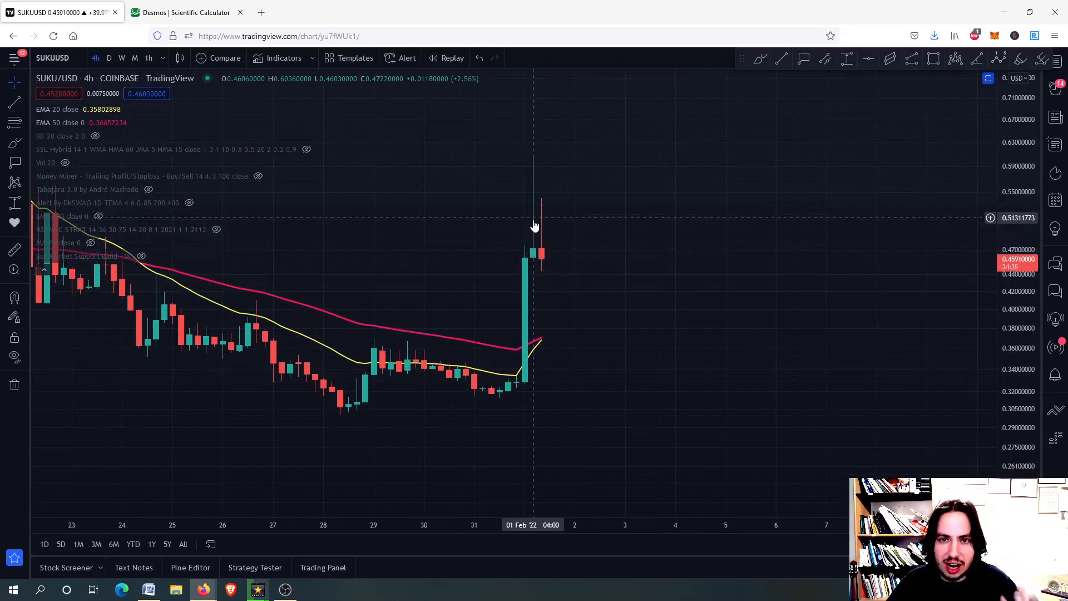
{"action": "mouse_move", "coordinate": [315, 310]}
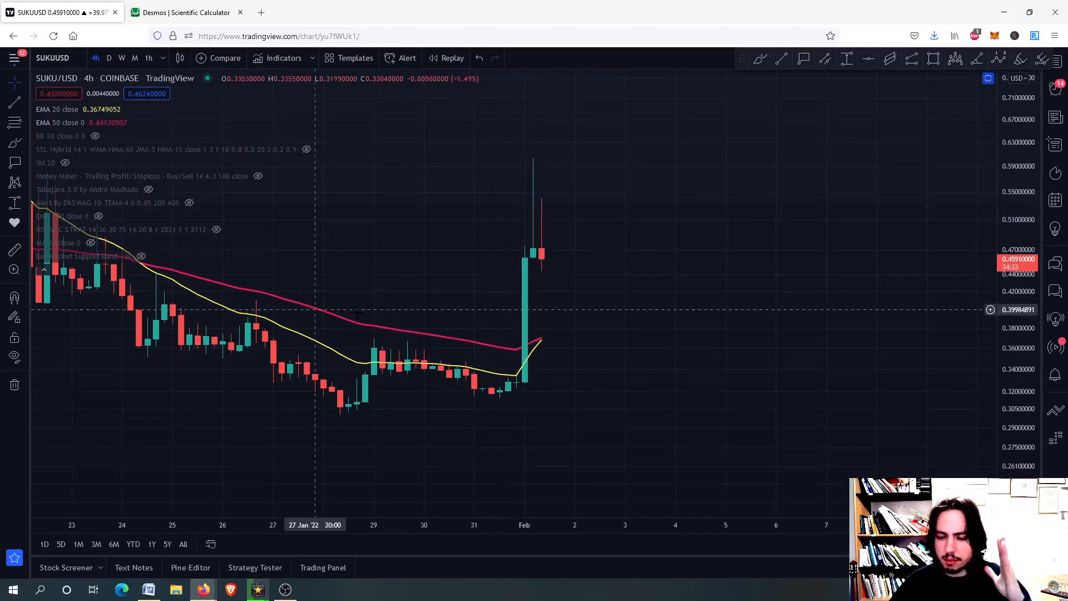
{"action": "mouse_move", "coordinate": [474, 311]}
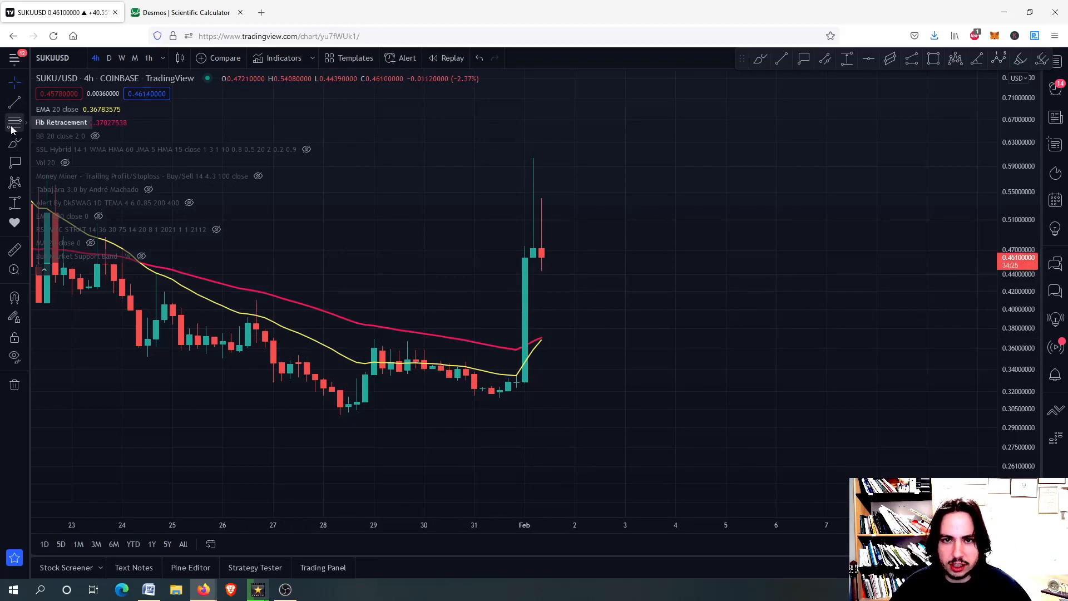
{"action": "mouse_move", "coordinate": [533, 385]}
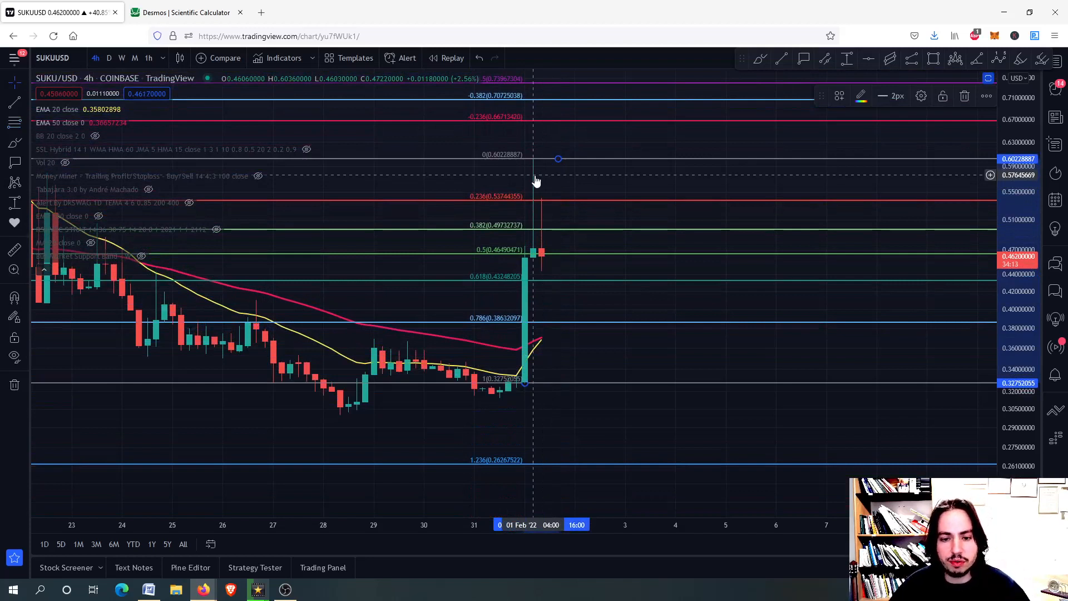
{"action": "mouse_move", "coordinate": [566, 262]}
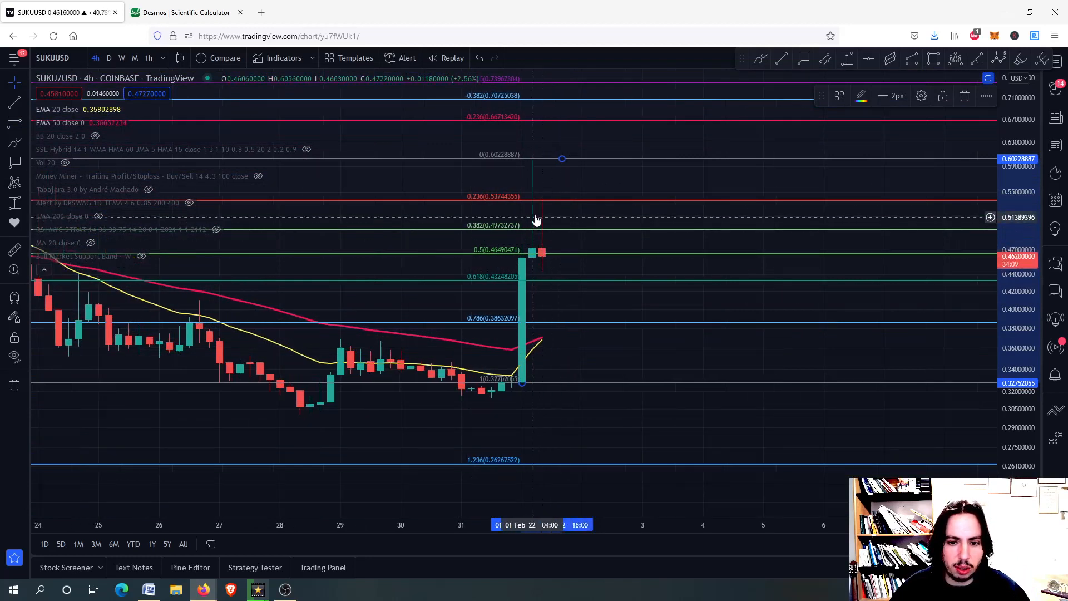
{"action": "mouse_move", "coordinate": [568, 286]}
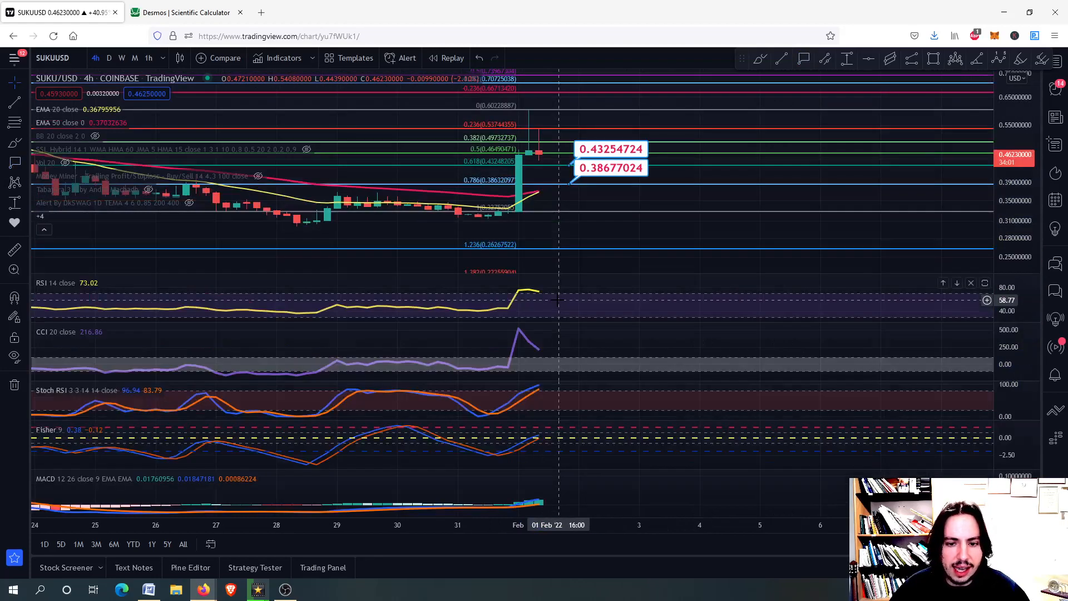
Step: Maximize the CCI pane so its breakout spike fills the chart
{"action": "left_click", "coordinate": [970, 283]}
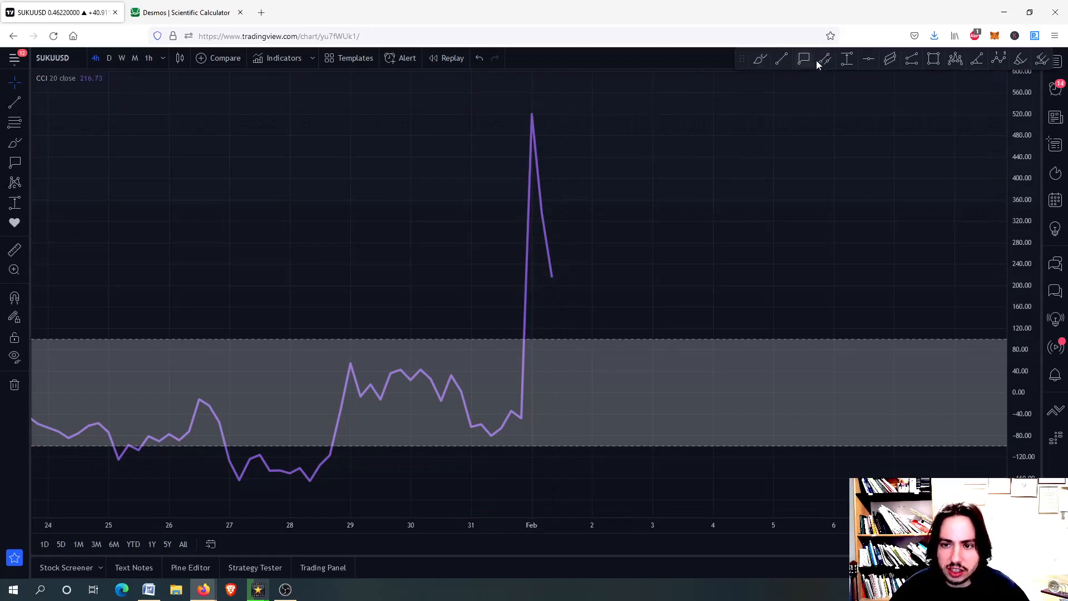
{"action": "mouse_move", "coordinate": [532, 116]}
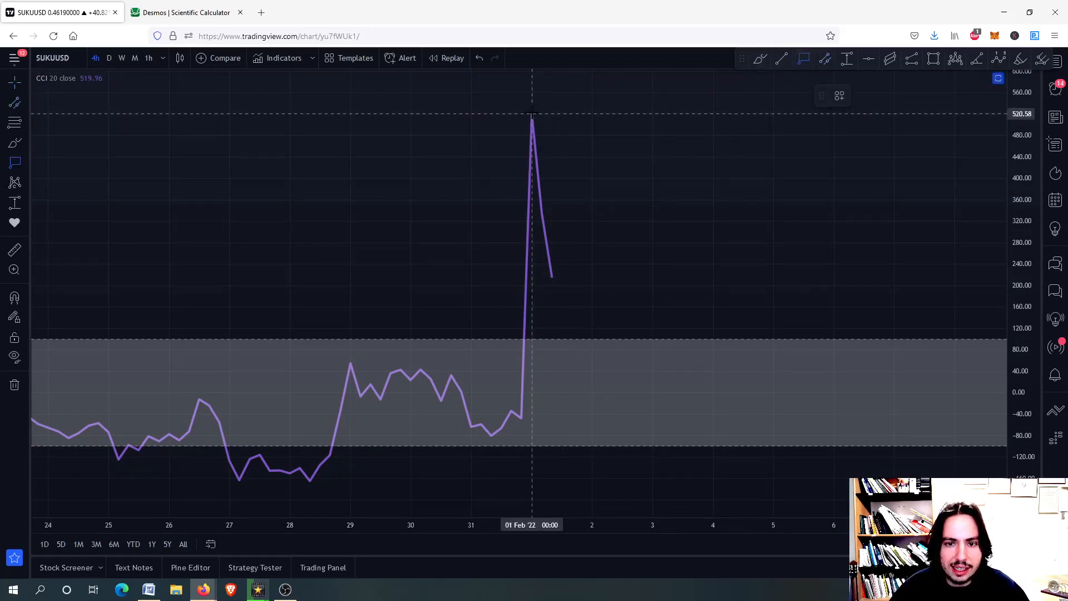
{"action": "mouse_move", "coordinate": [542, 147]}
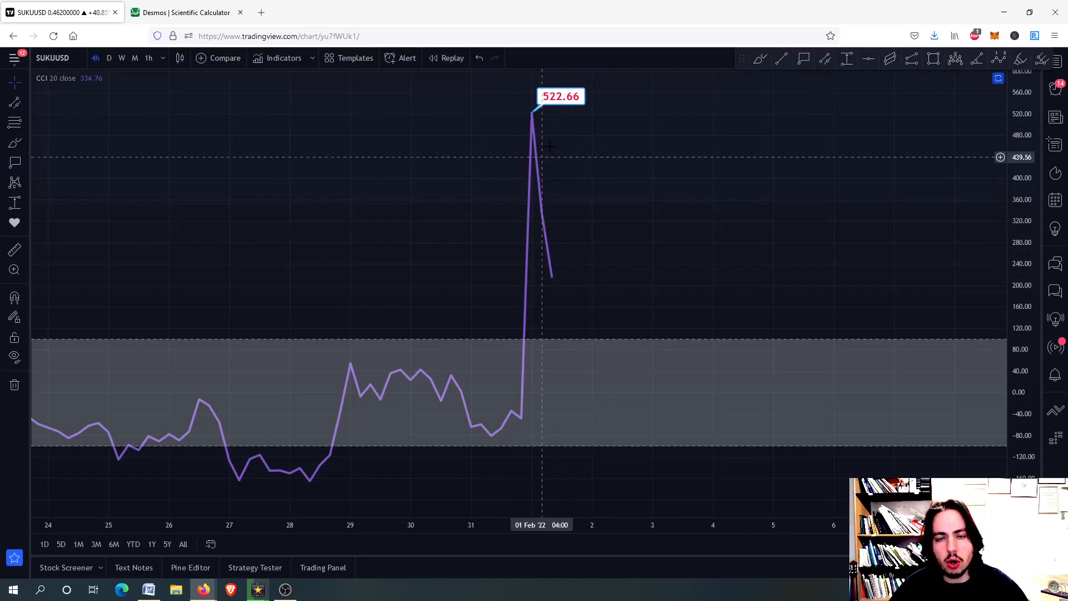
{"action": "mouse_move", "coordinate": [533, 124]}
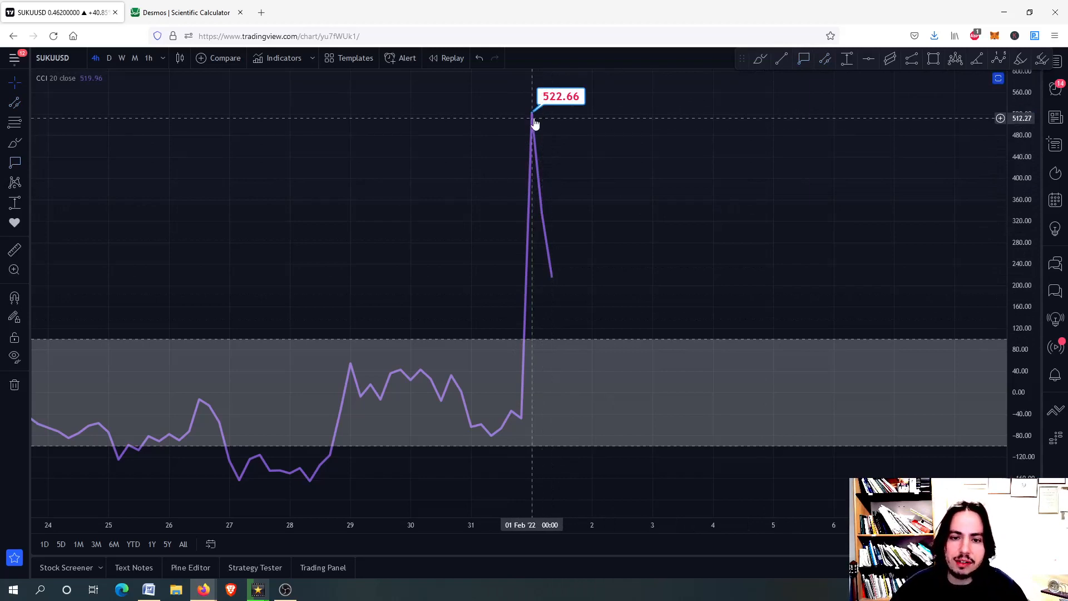
{"action": "mouse_move", "coordinate": [601, 200]}
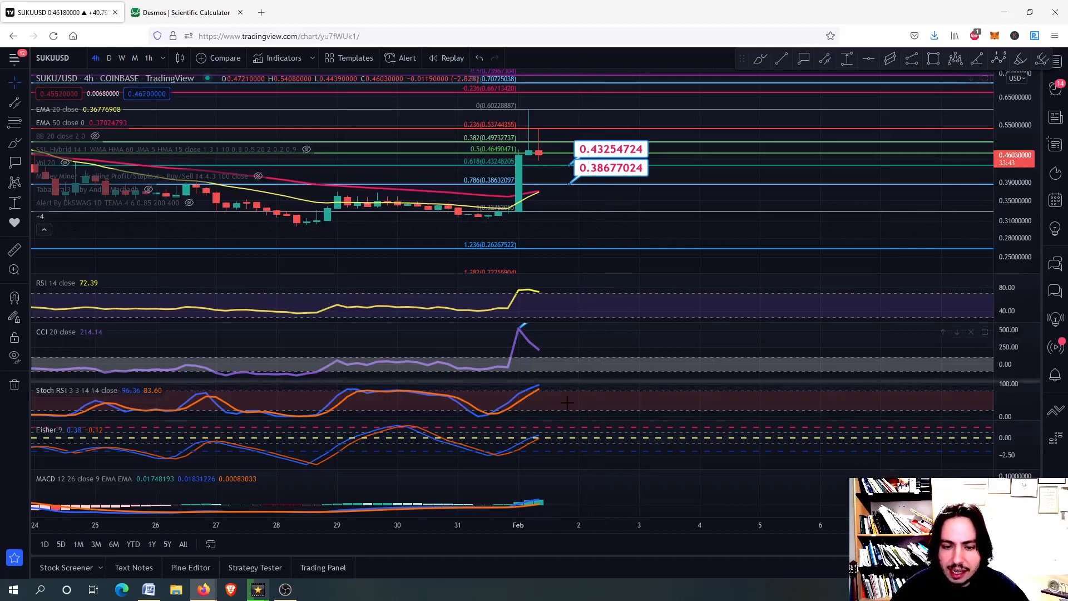
{"action": "mouse_move", "coordinate": [569, 403]}
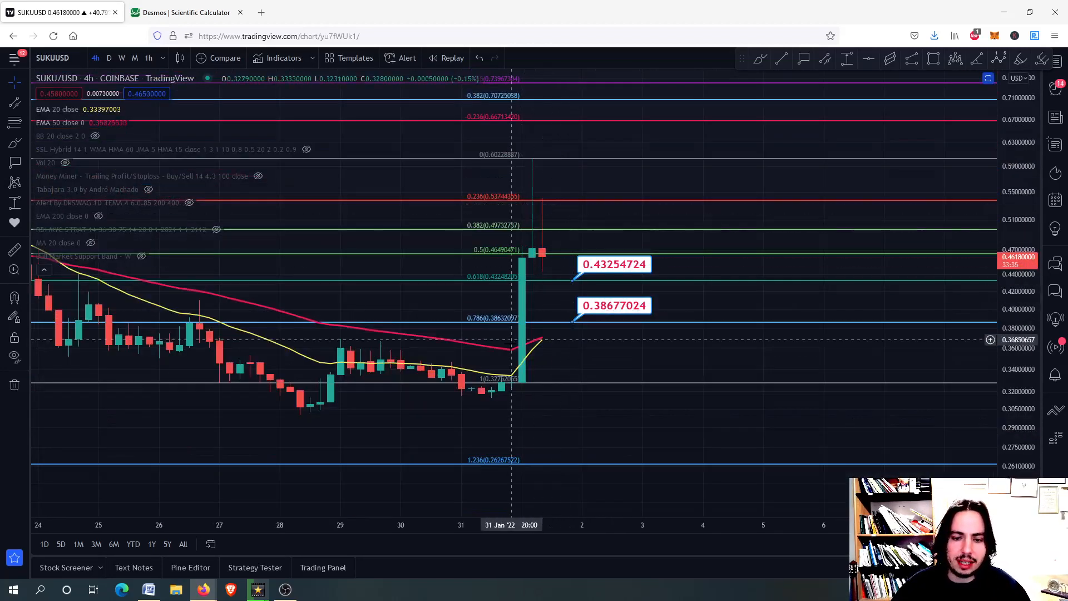
{"action": "mouse_move", "coordinate": [494, 394]}
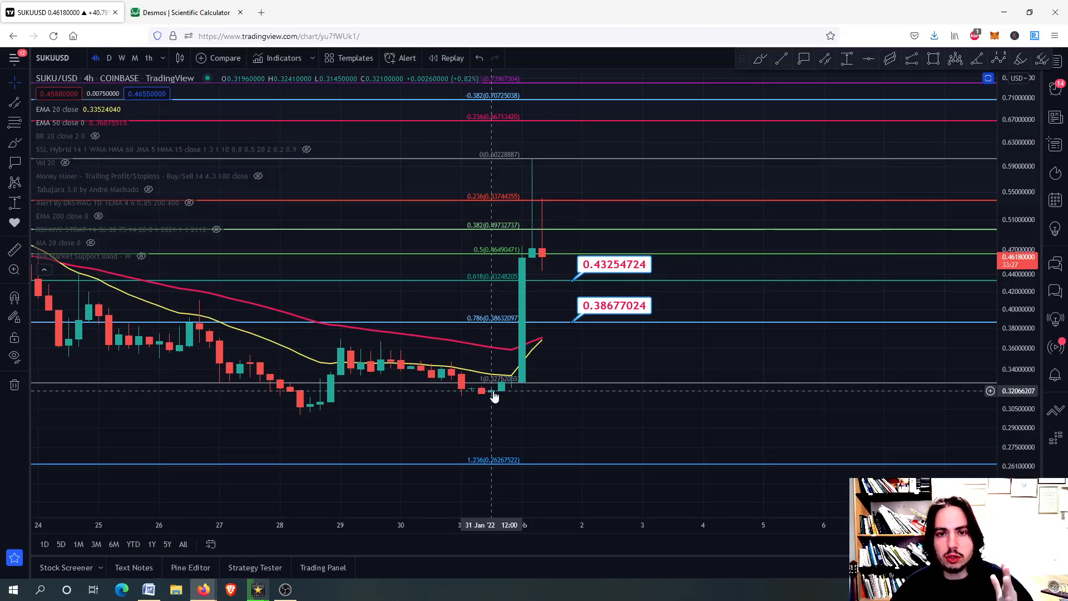
{"action": "mouse_move", "coordinate": [521, 314]}
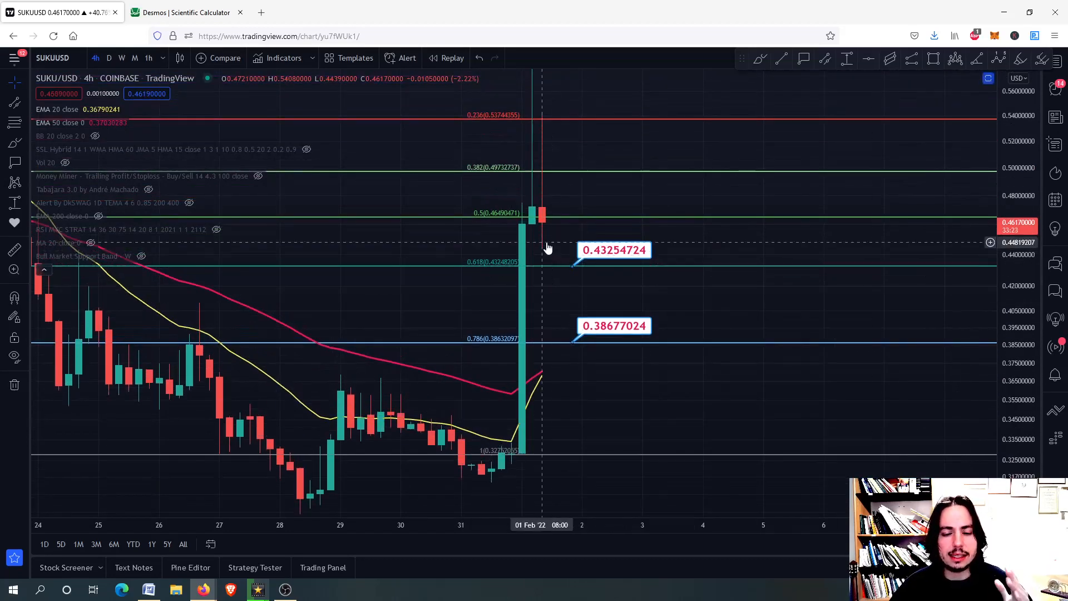
{"action": "mouse_move", "coordinate": [603, 277]}
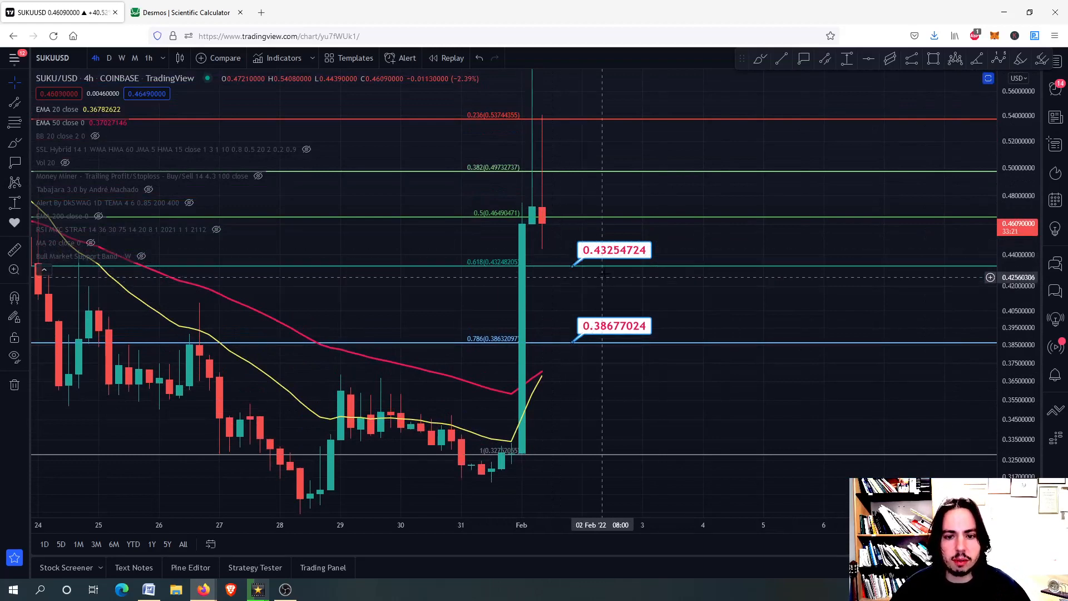
{"action": "mouse_move", "coordinate": [591, 293]}
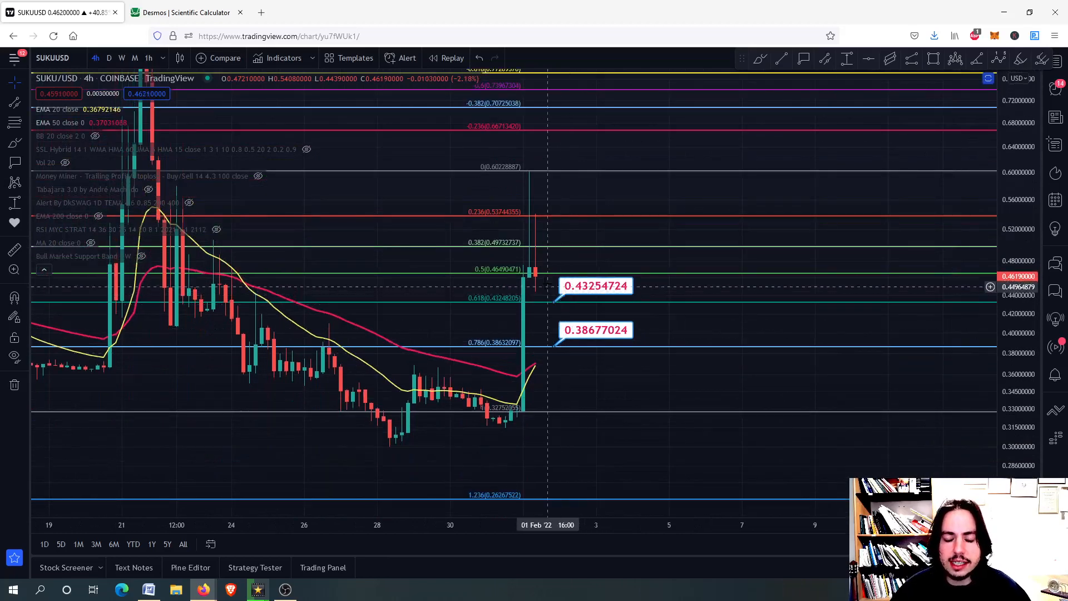
Step: Switch SUKU/USD to the daily timeframe and zoom toward the recent candles
{"action": "left_click", "coordinate": [108, 57]}
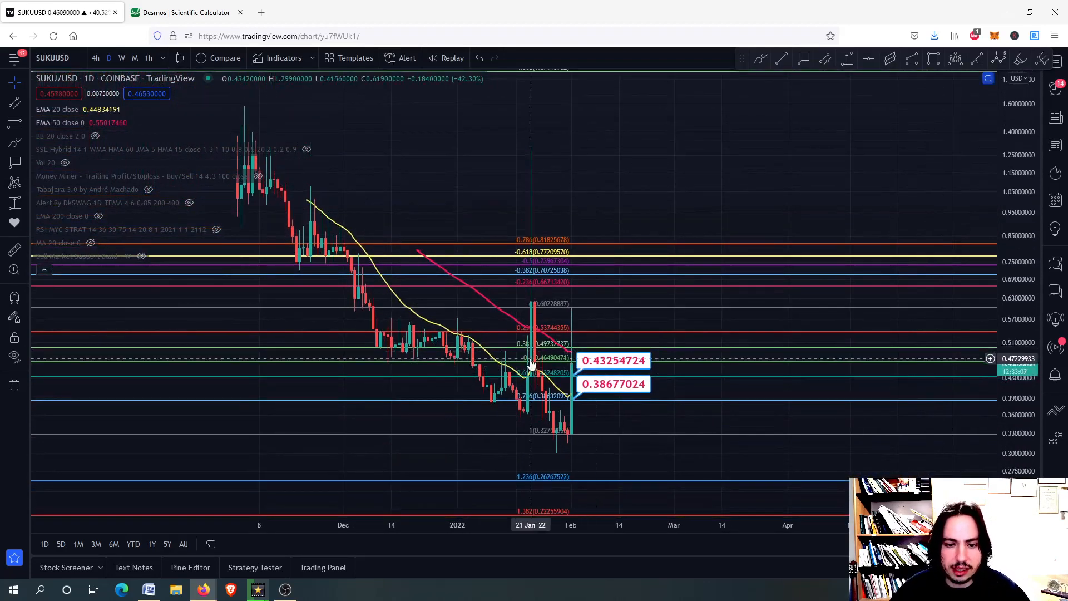
{"action": "mouse_move", "coordinate": [520, 344]}
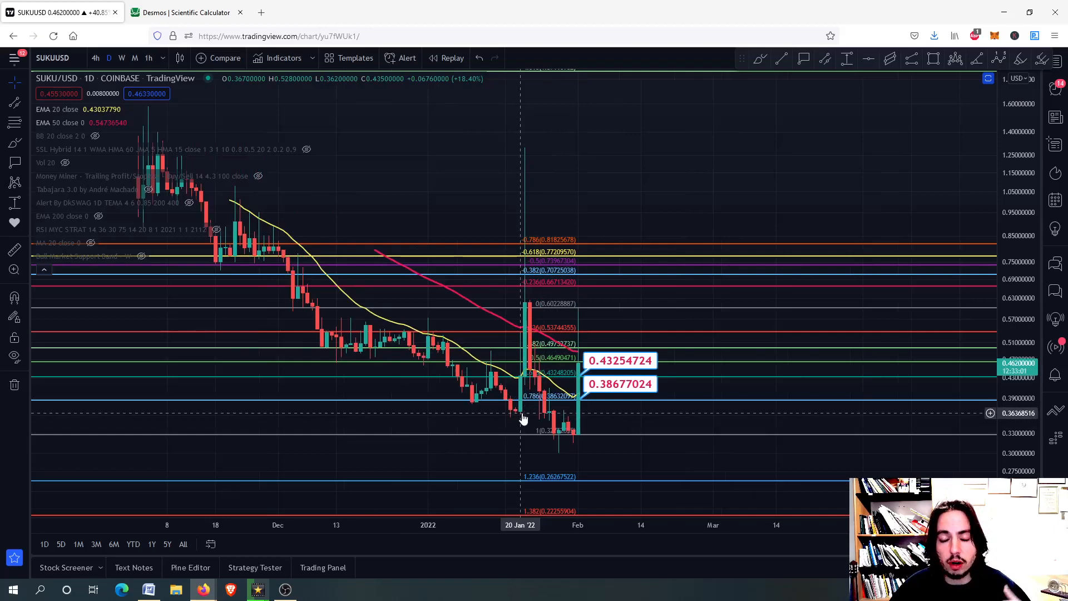
{"action": "scroll", "scroll_direction": "down", "scroll_amount": 3}
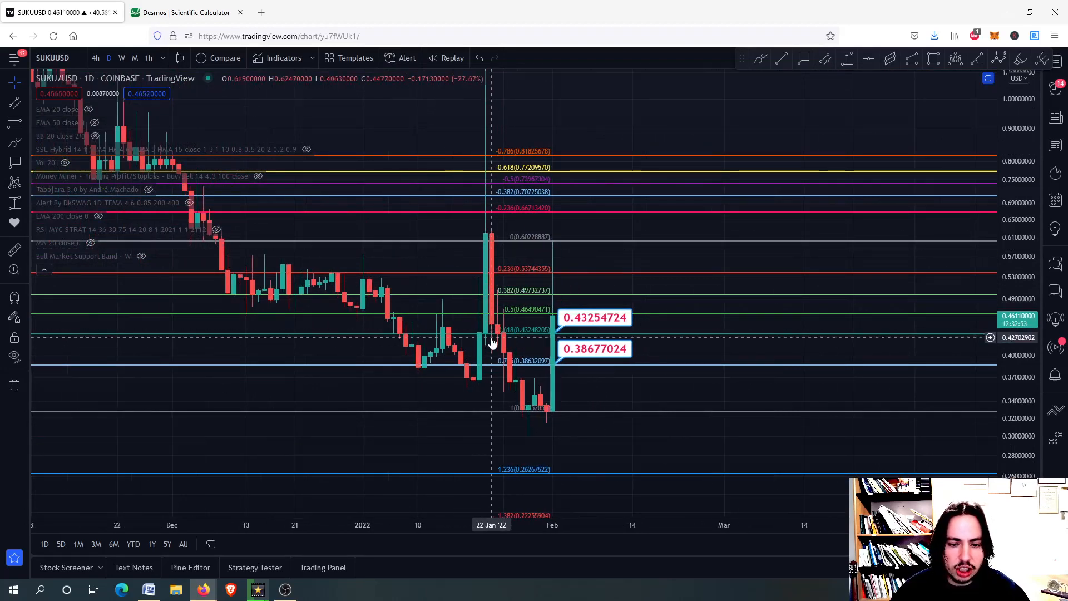
{"action": "mouse_move", "coordinate": [493, 311]}
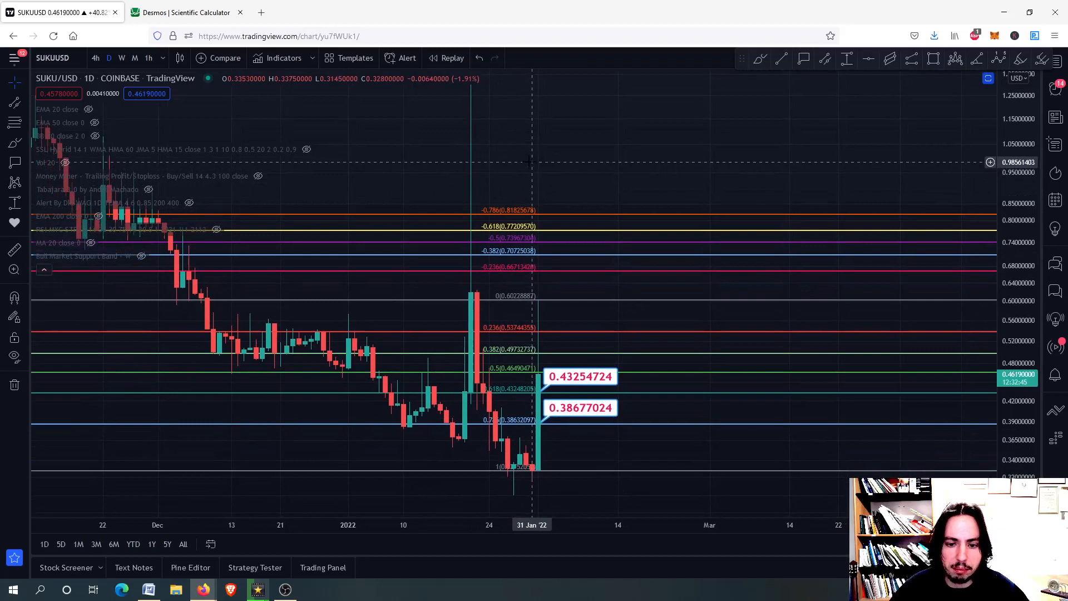
{"action": "mouse_move", "coordinate": [536, 393]}
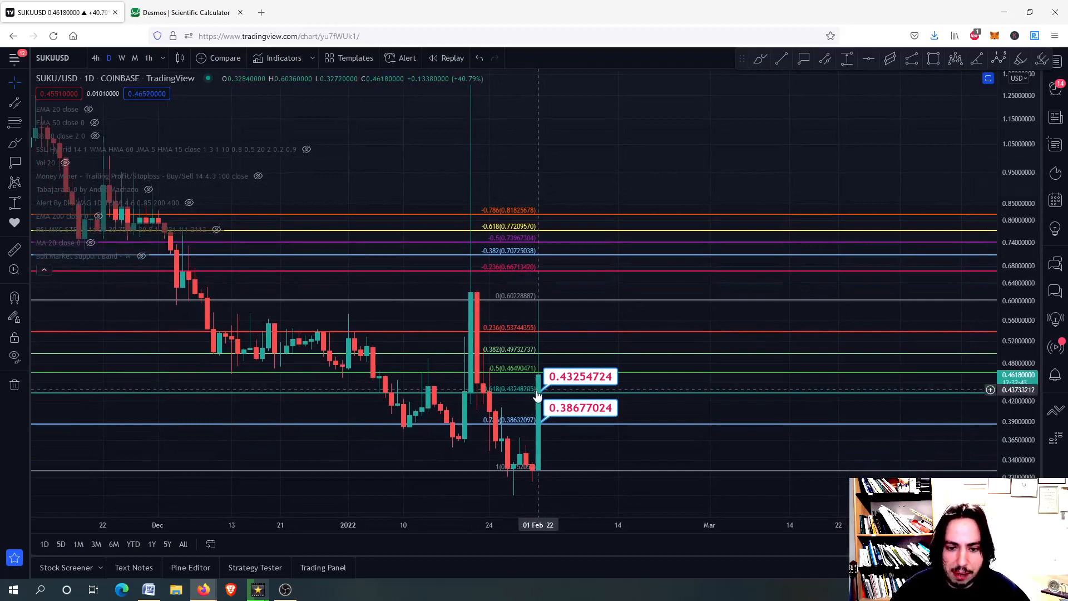
{"action": "mouse_move", "coordinate": [556, 328]}
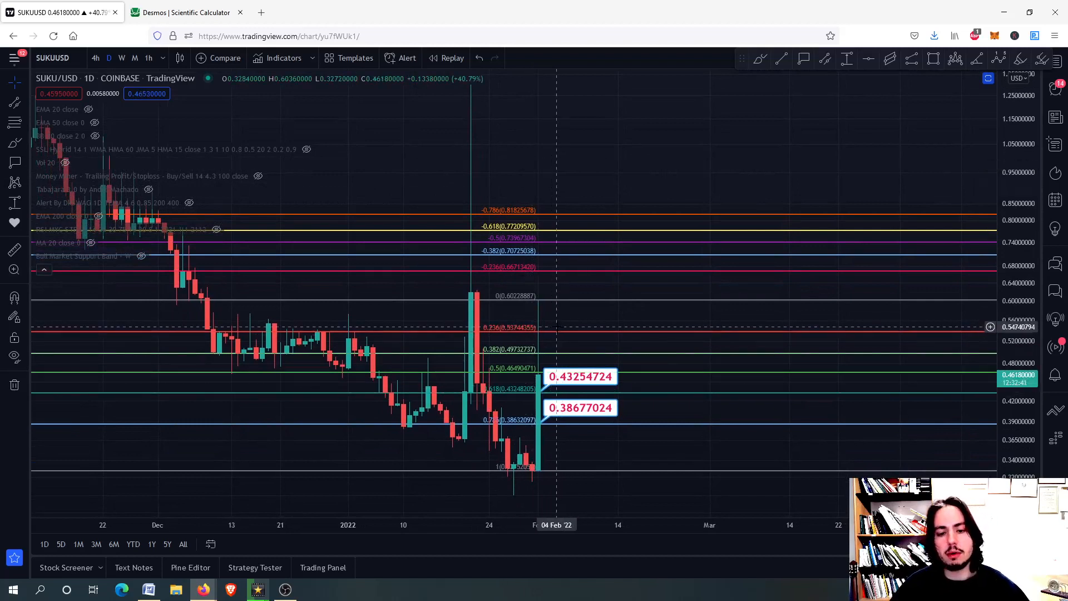
{"action": "mouse_move", "coordinate": [569, 317]}
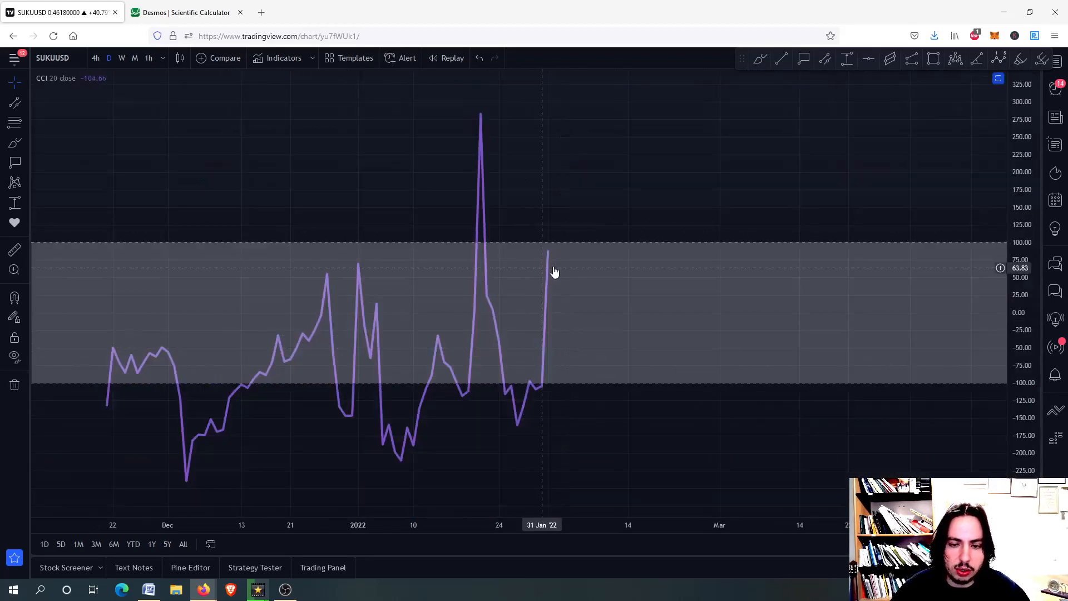
{"action": "mouse_move", "coordinate": [572, 159]}
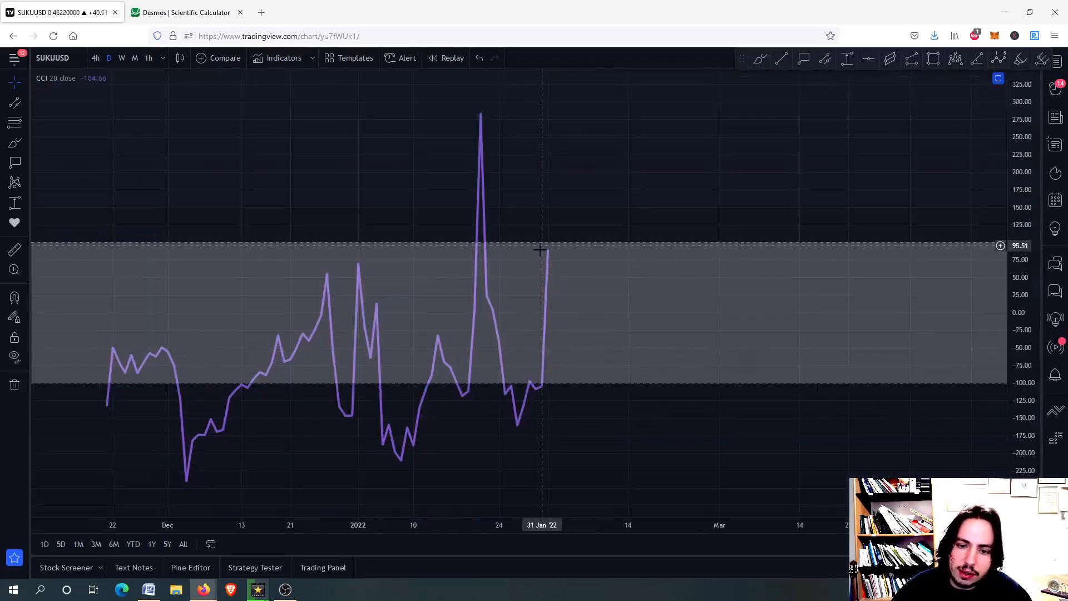
{"action": "mouse_move", "coordinate": [603, 290]}
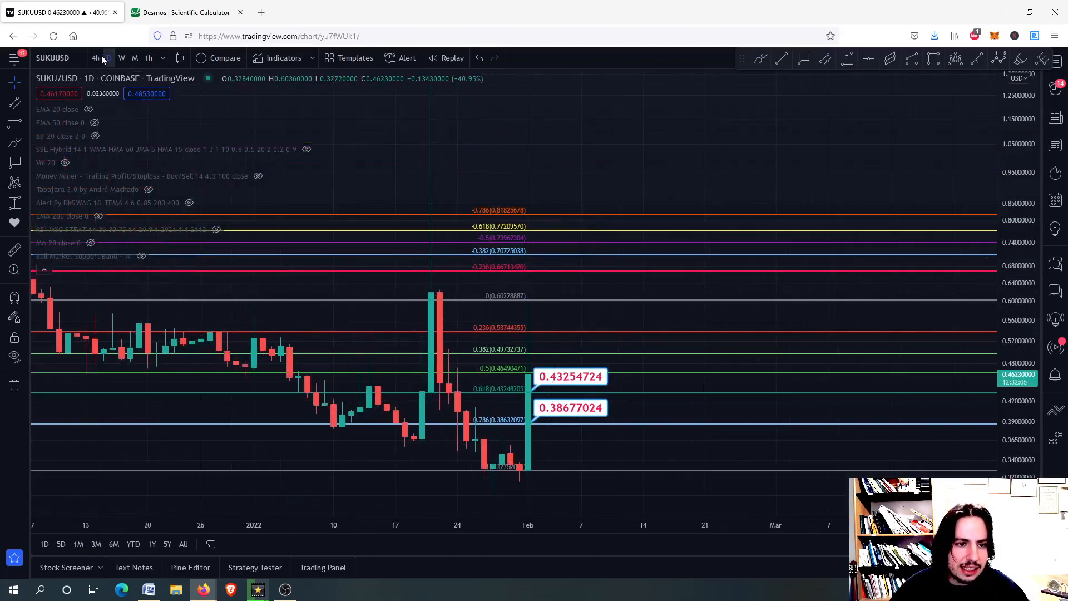
Step: Return the chart to 4-hour candles and scroll to the latest breakout bars
{"action": "left_click", "coordinate": [96, 57]}
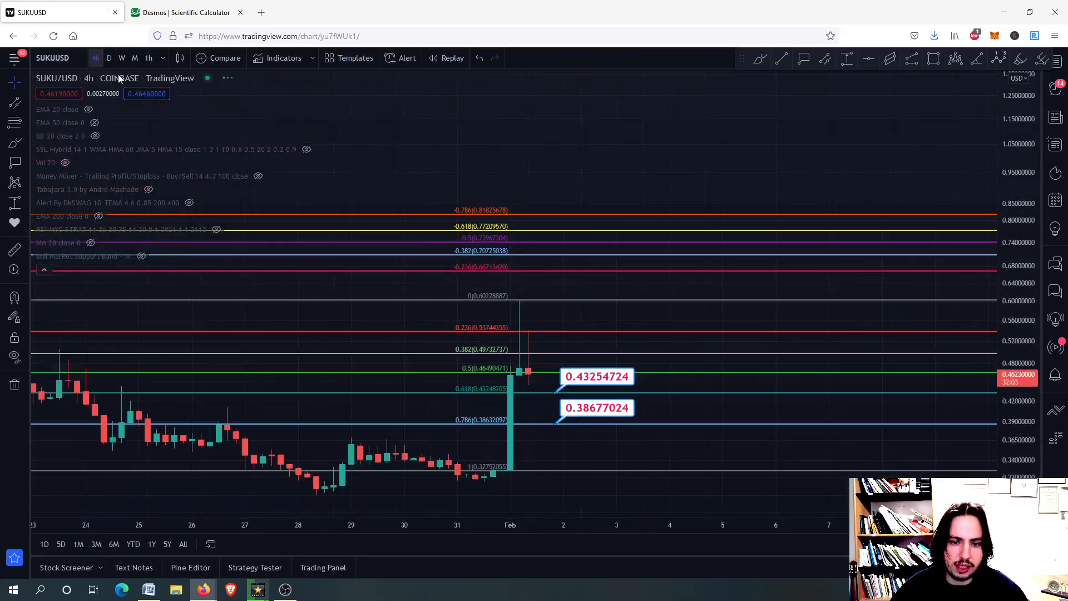
{"action": "scroll", "scroll_direction": "left", "scroll_amount": 3}
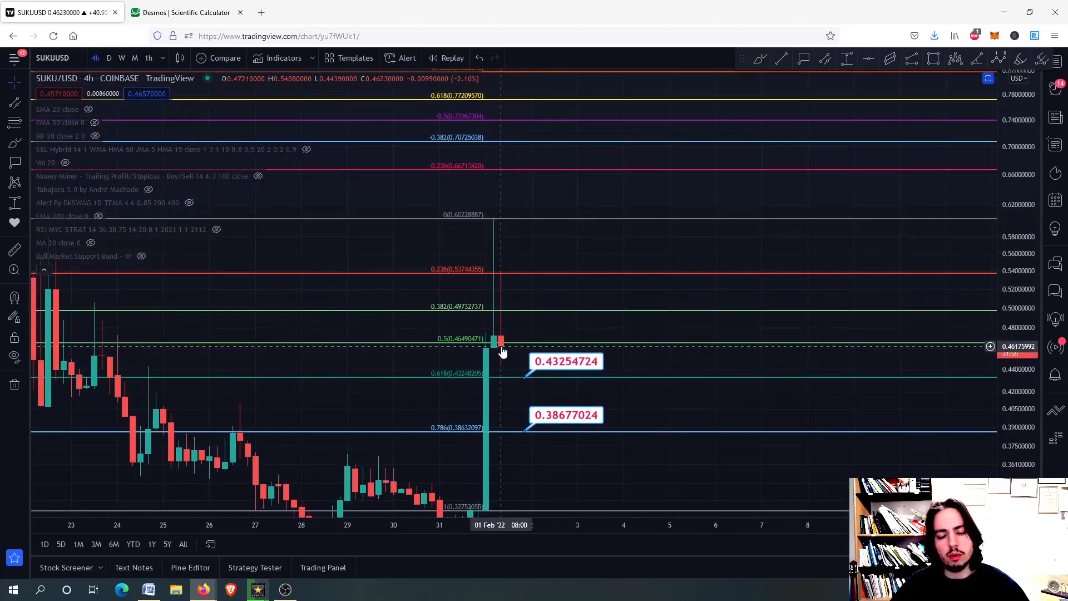
{"action": "mouse_move", "coordinate": [549, 388]}
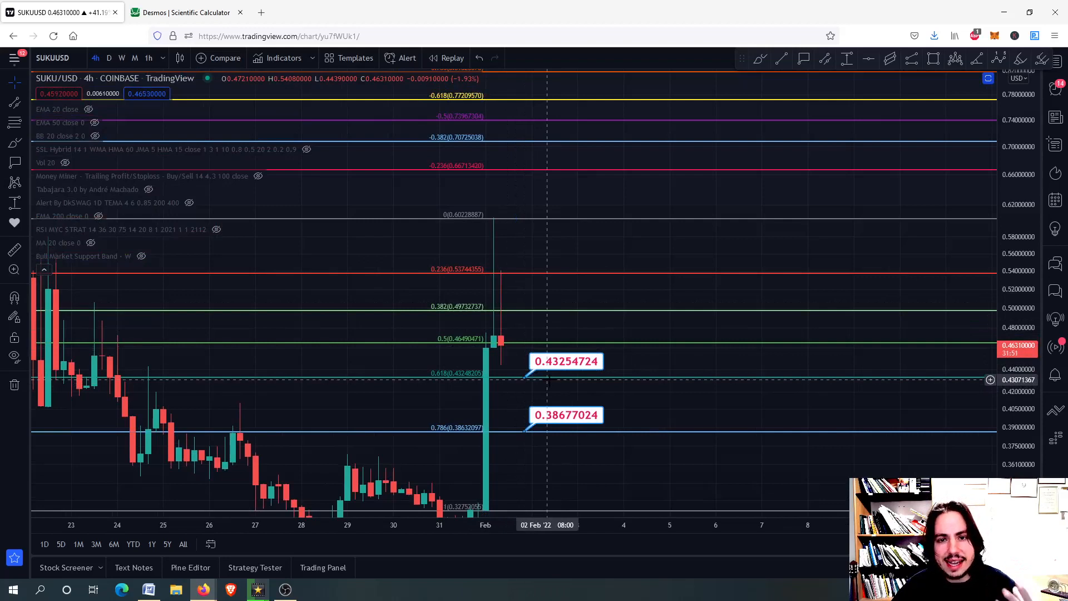
{"action": "mouse_move", "coordinate": [524, 369]}
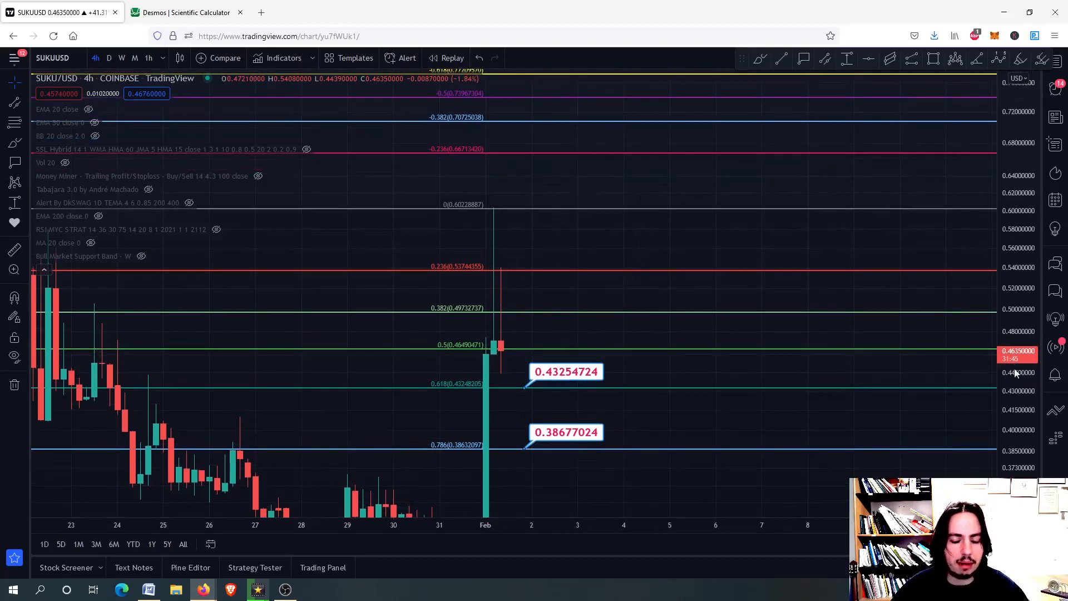
{"action": "mouse_move", "coordinate": [623, 244]}
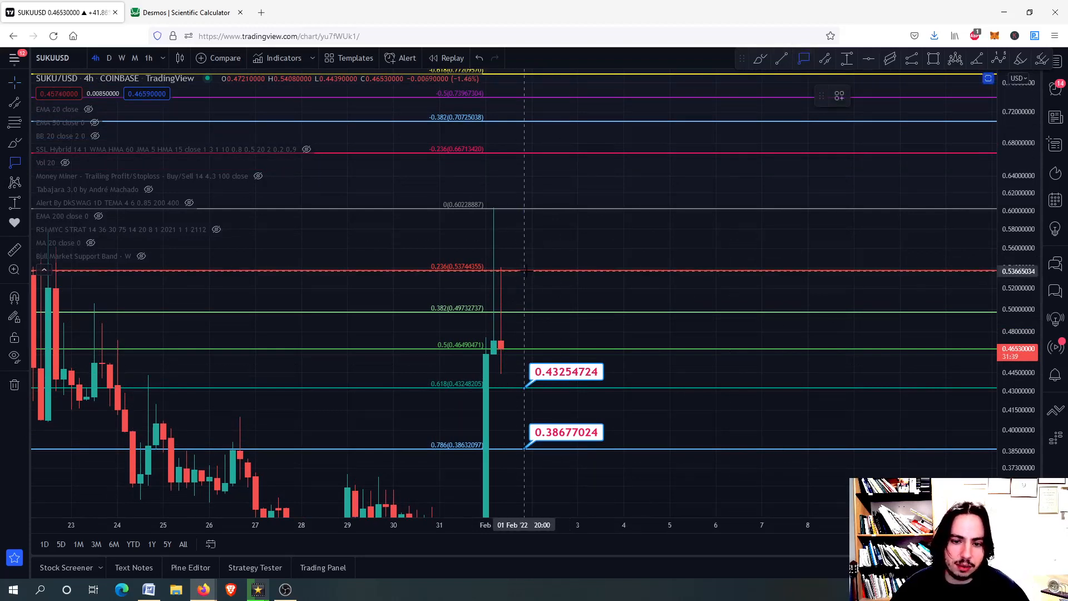
{"action": "mouse_move", "coordinate": [537, 265]}
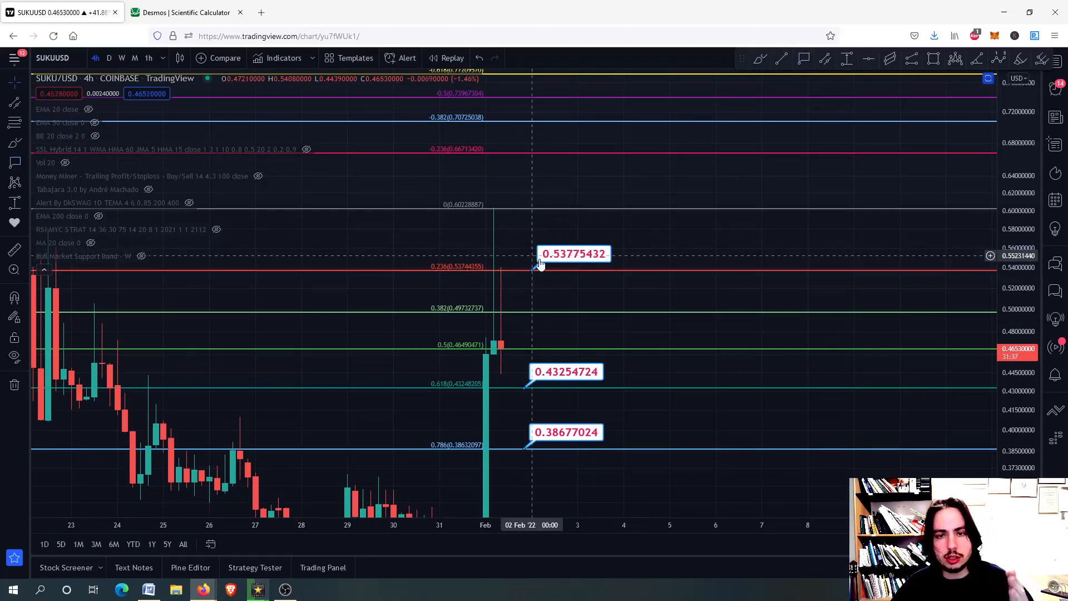
{"action": "mouse_move", "coordinate": [555, 262]}
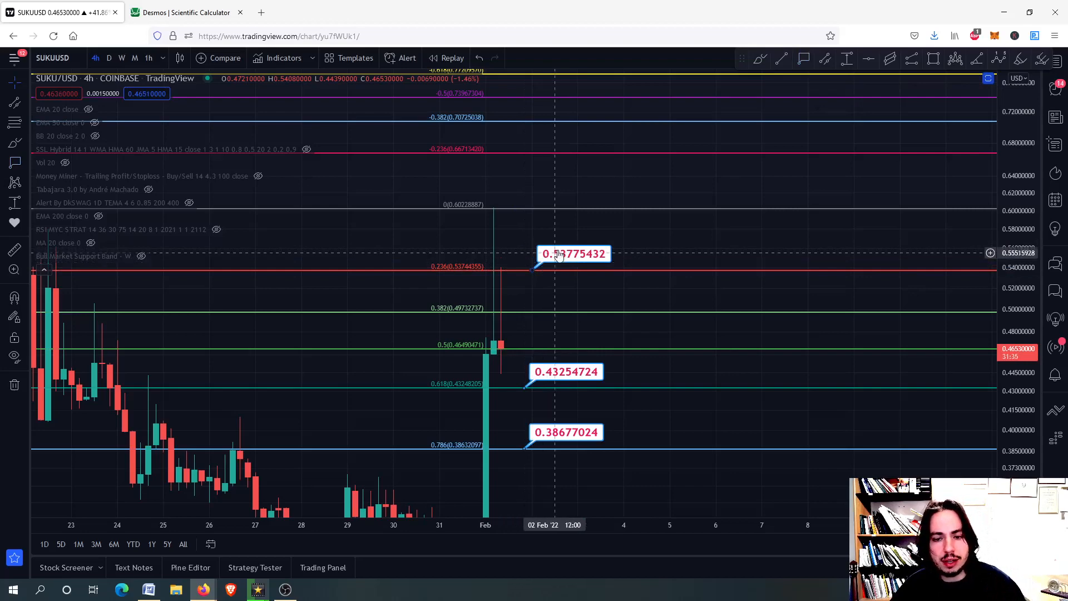
{"action": "mouse_move", "coordinate": [533, 275]}
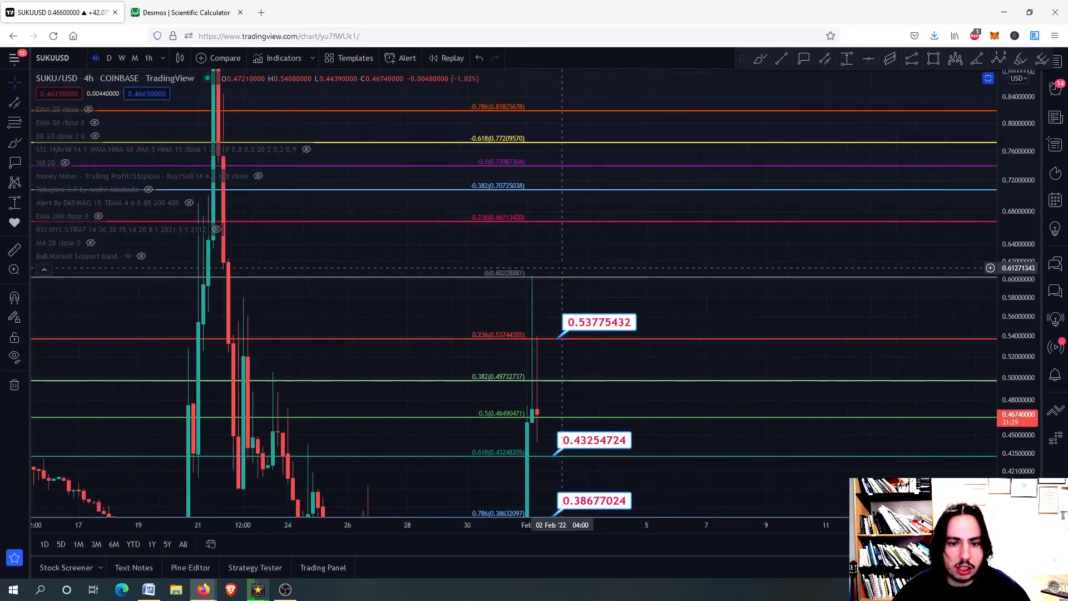
{"action": "mouse_move", "coordinate": [805, 71]}
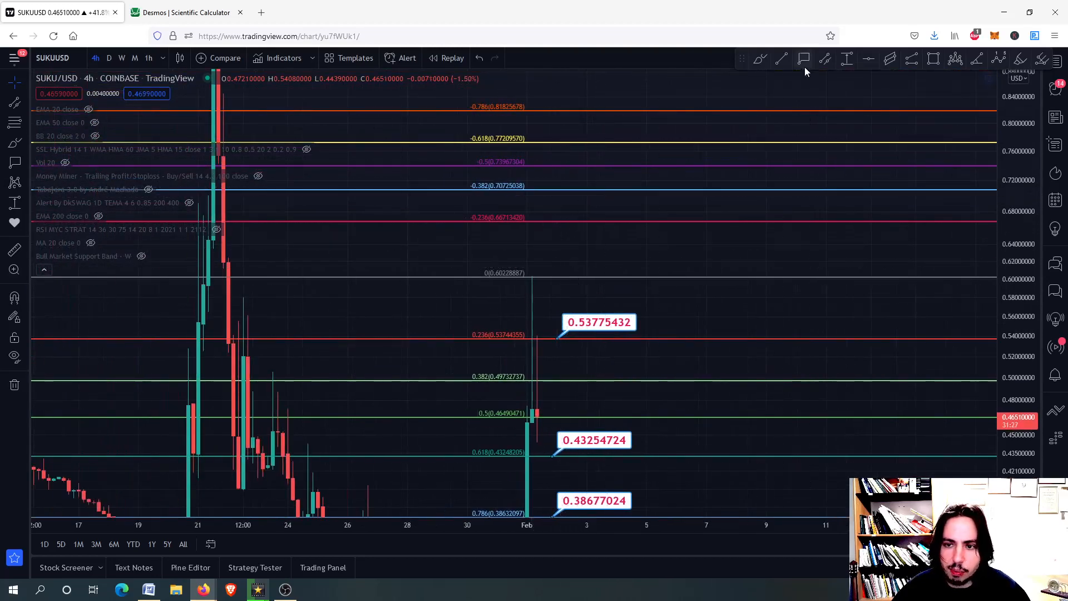
{"action": "mouse_move", "coordinate": [582, 218]}
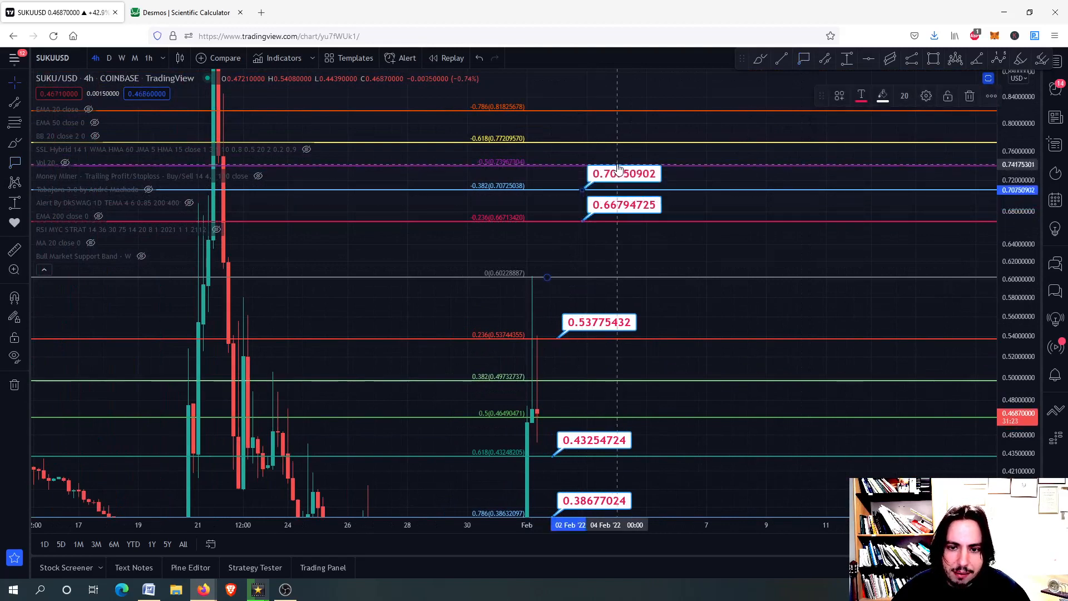
{"action": "mouse_move", "coordinate": [568, 282]}
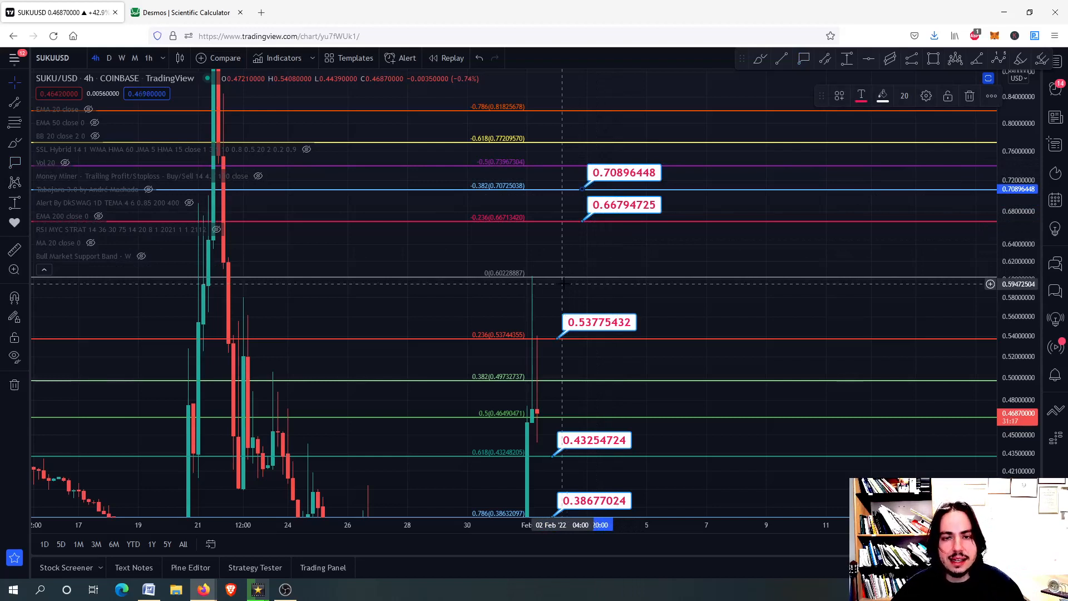
{"action": "mouse_move", "coordinate": [542, 308]}
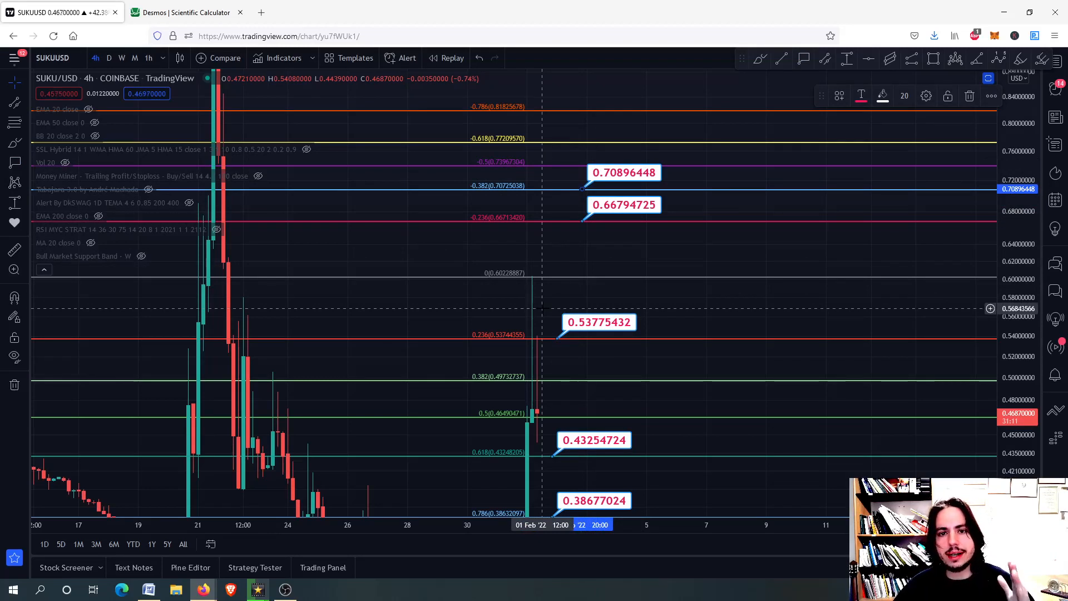
{"action": "mouse_move", "coordinate": [544, 315]}
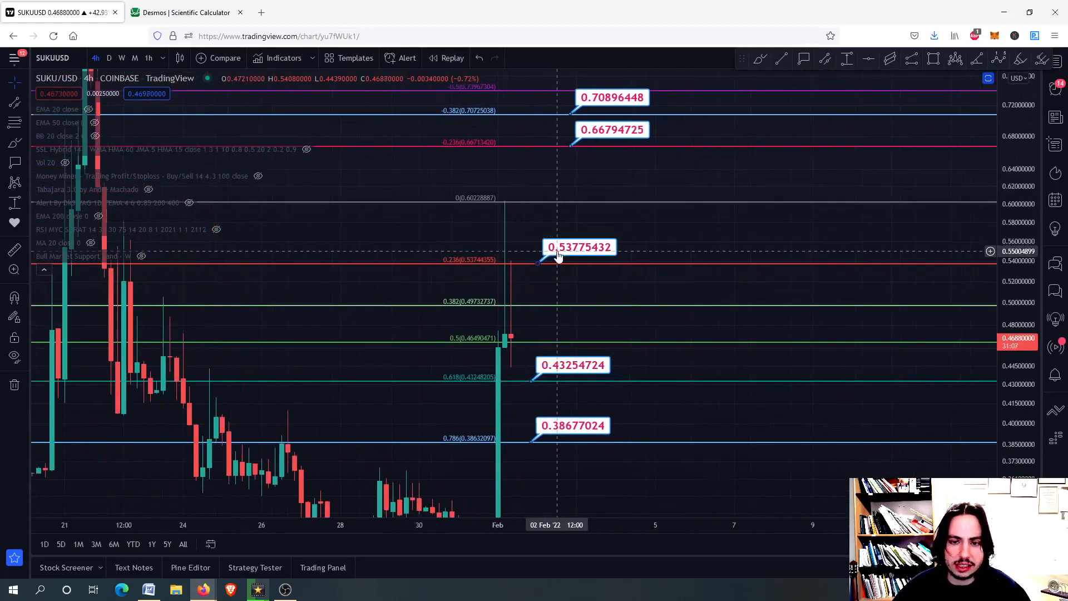
{"action": "mouse_move", "coordinate": [577, 247]}
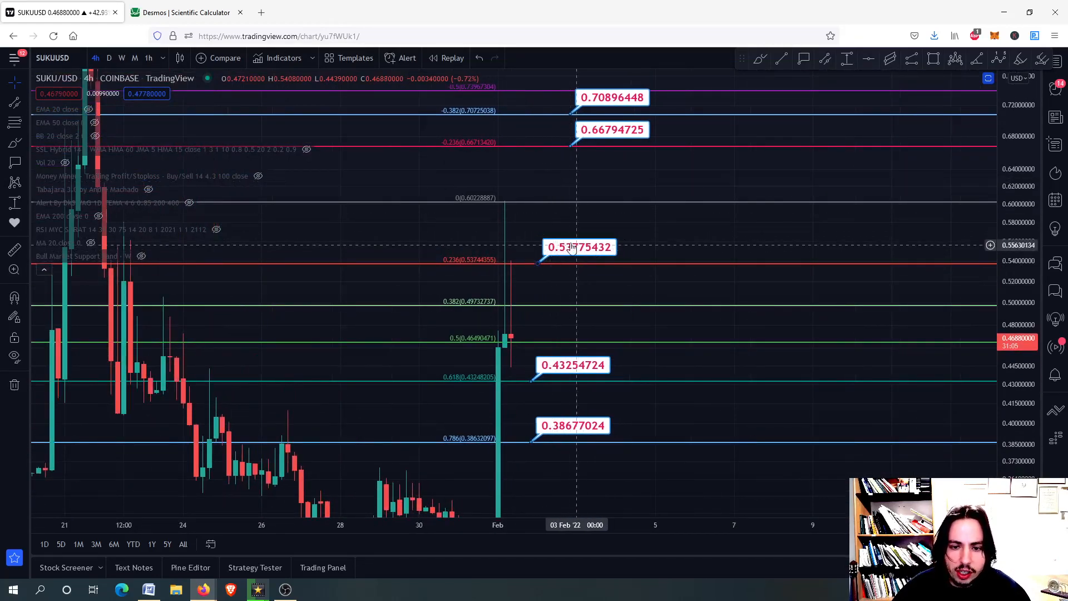
{"action": "mouse_move", "coordinate": [603, 256]}
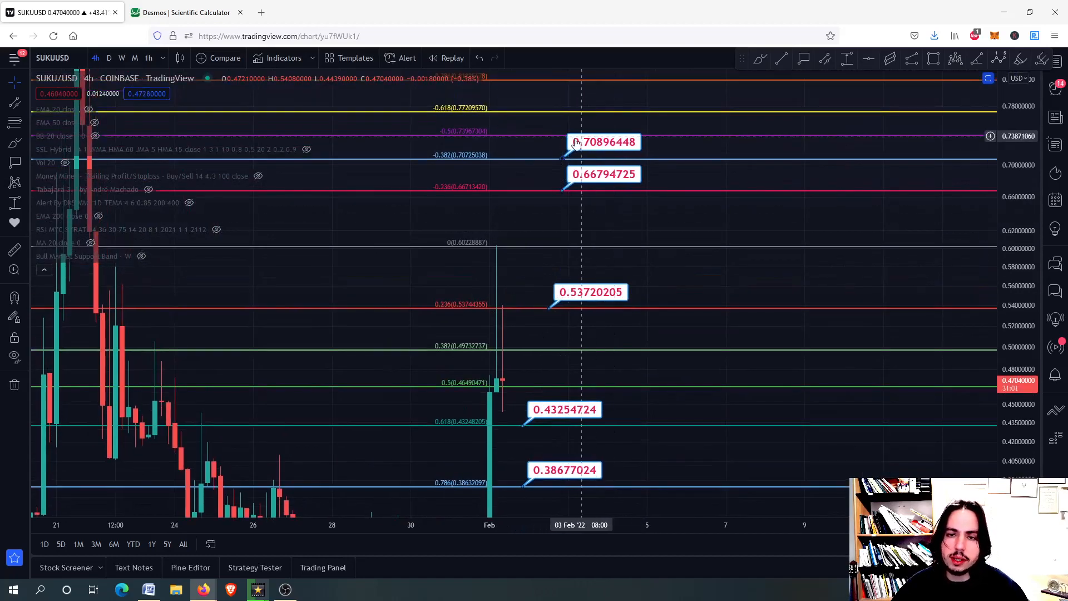
{"action": "mouse_move", "coordinate": [575, 290]}
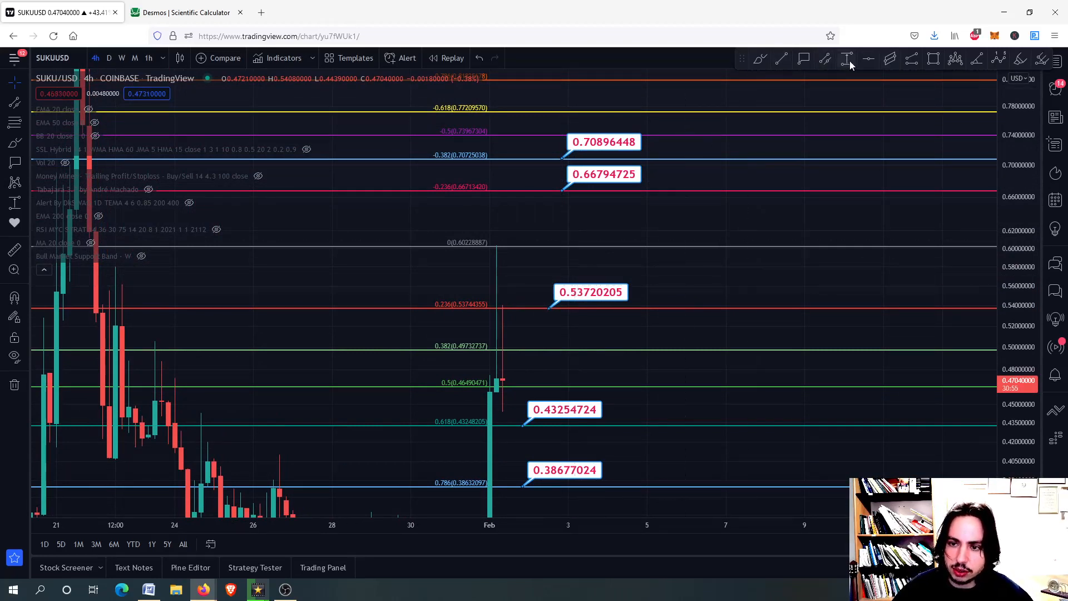
Step: Select the Text tool from the drawing toolbar to add a chart note
{"action": "left_click", "coordinate": [848, 59]}
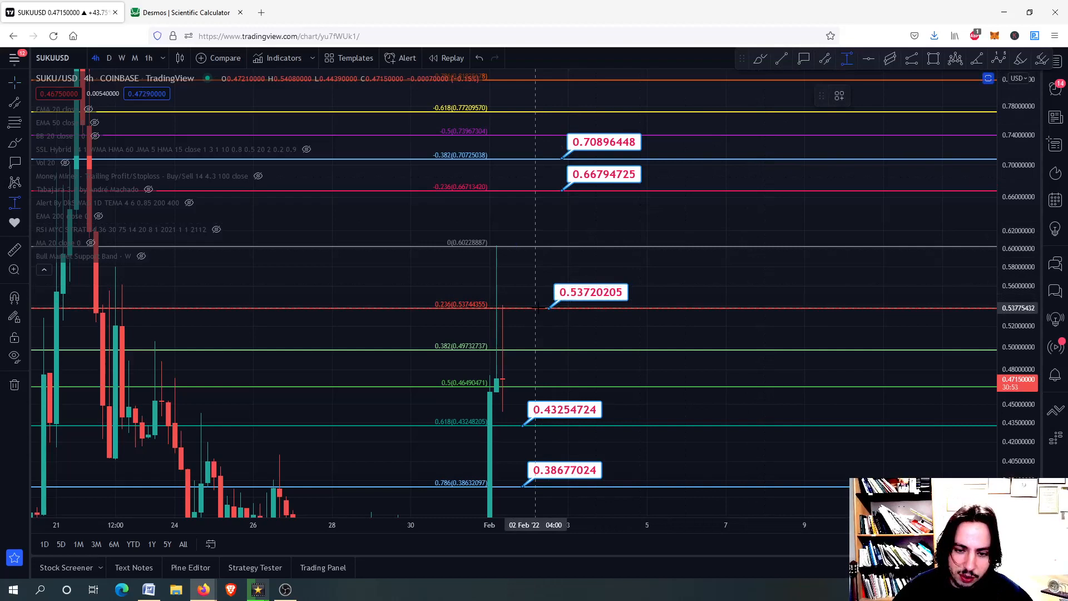
{"action": "mouse_move", "coordinate": [545, 303]}
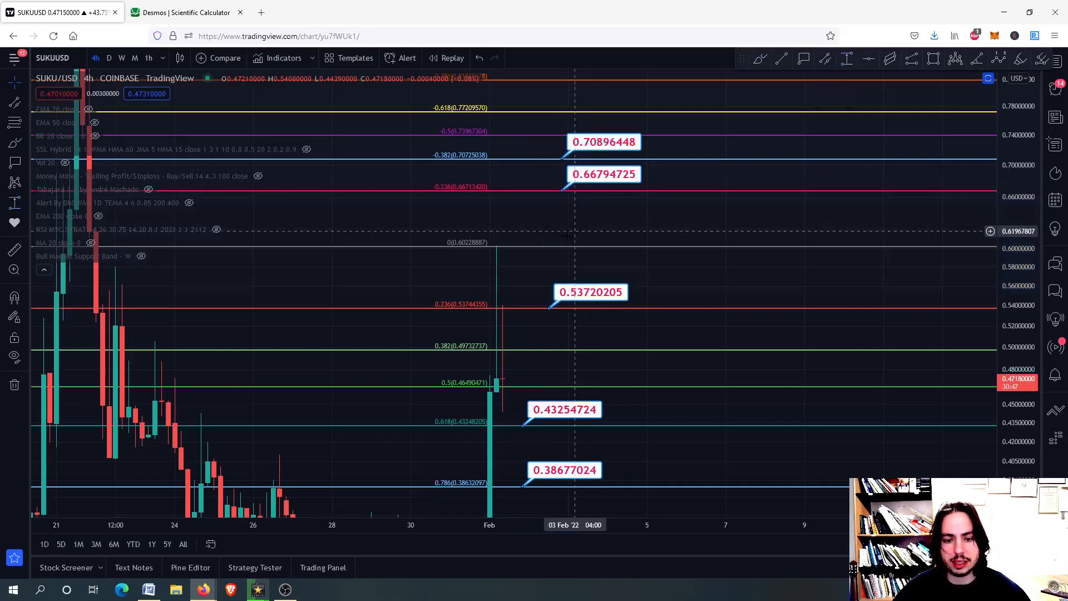
{"action": "mouse_move", "coordinate": [561, 240]}
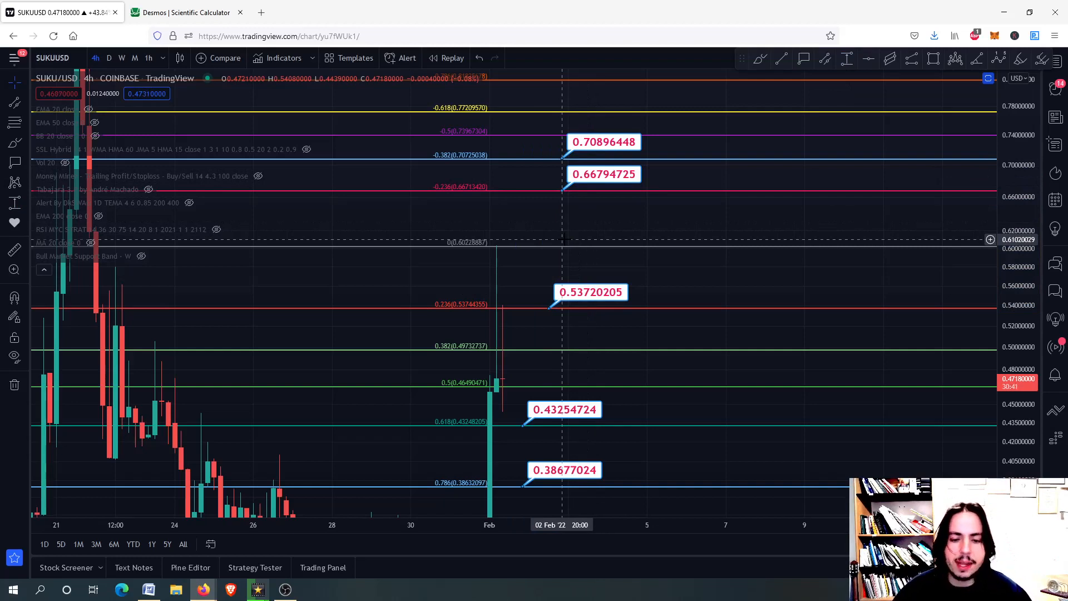
{"action": "mouse_move", "coordinate": [543, 290]}
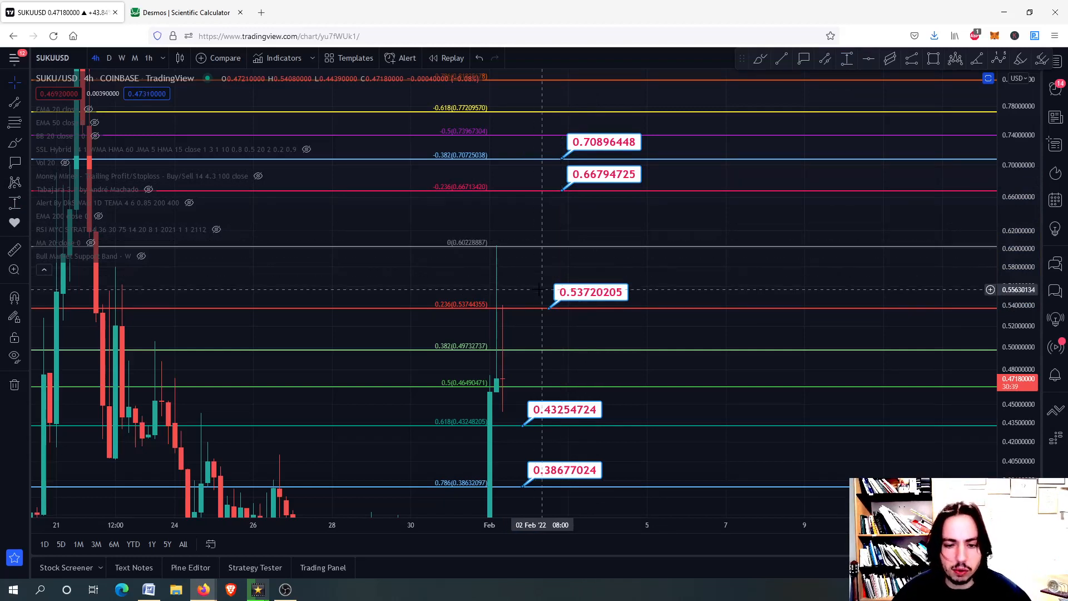
{"action": "mouse_move", "coordinate": [555, 304]}
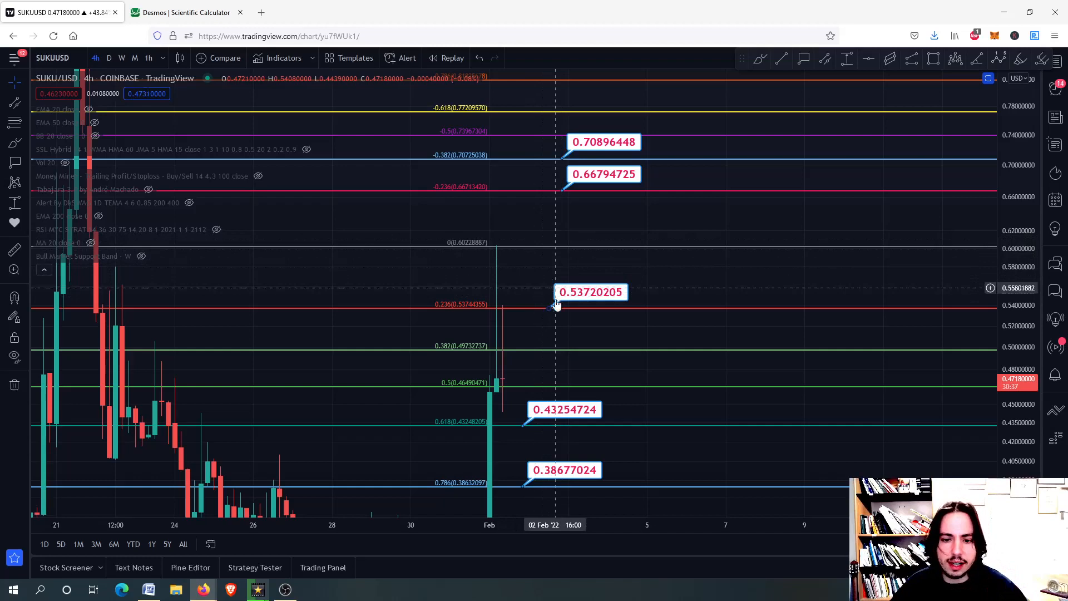
{"action": "mouse_move", "coordinate": [587, 293]}
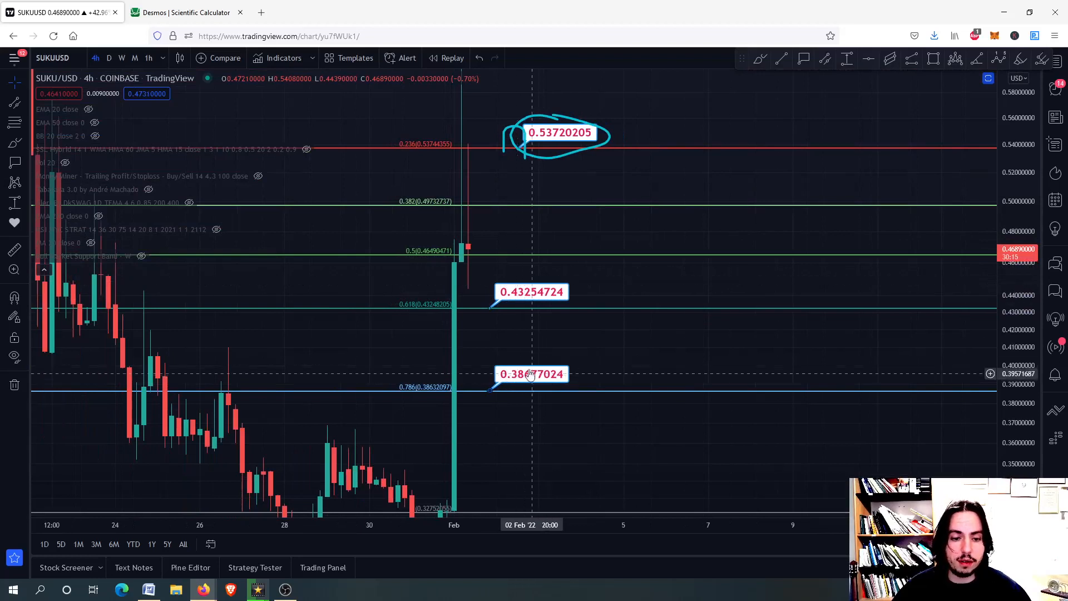
{"action": "mouse_move", "coordinate": [481, 392]}
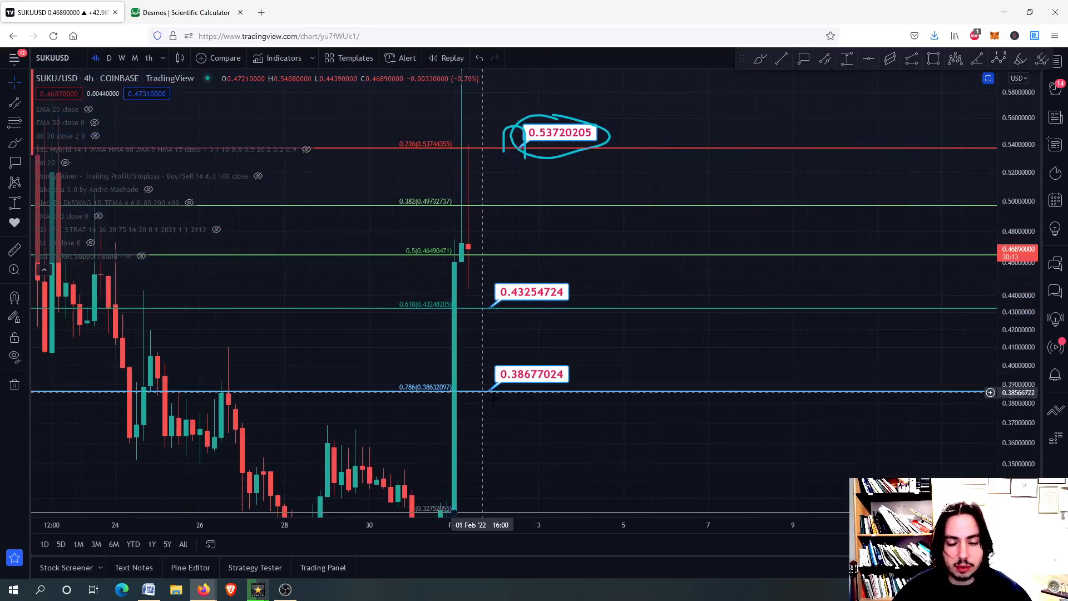
{"action": "mouse_move", "coordinate": [550, 302]}
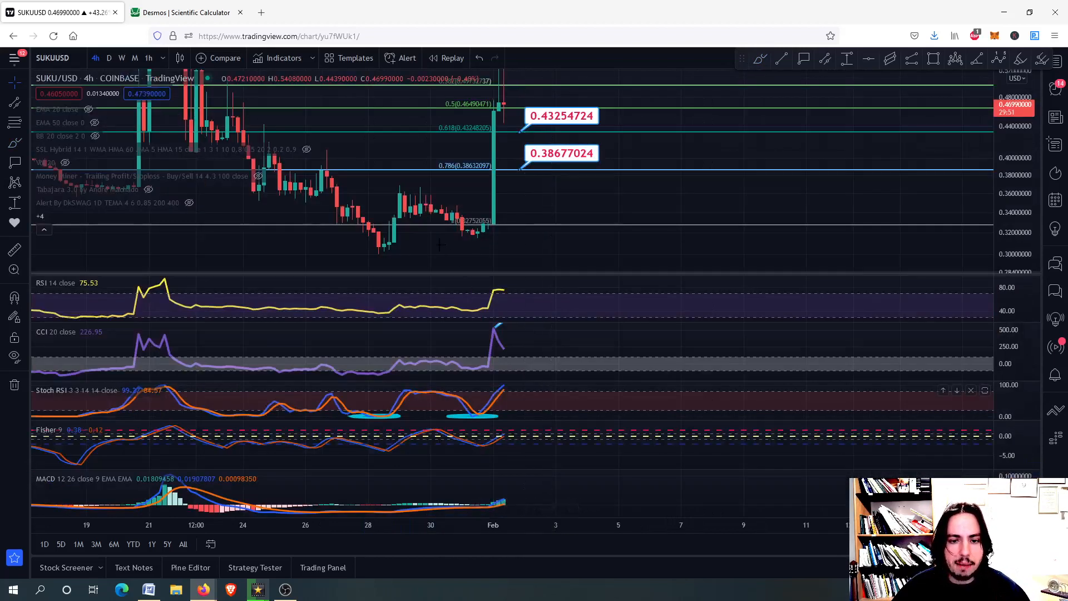
{"action": "mouse_move", "coordinate": [466, 241]}
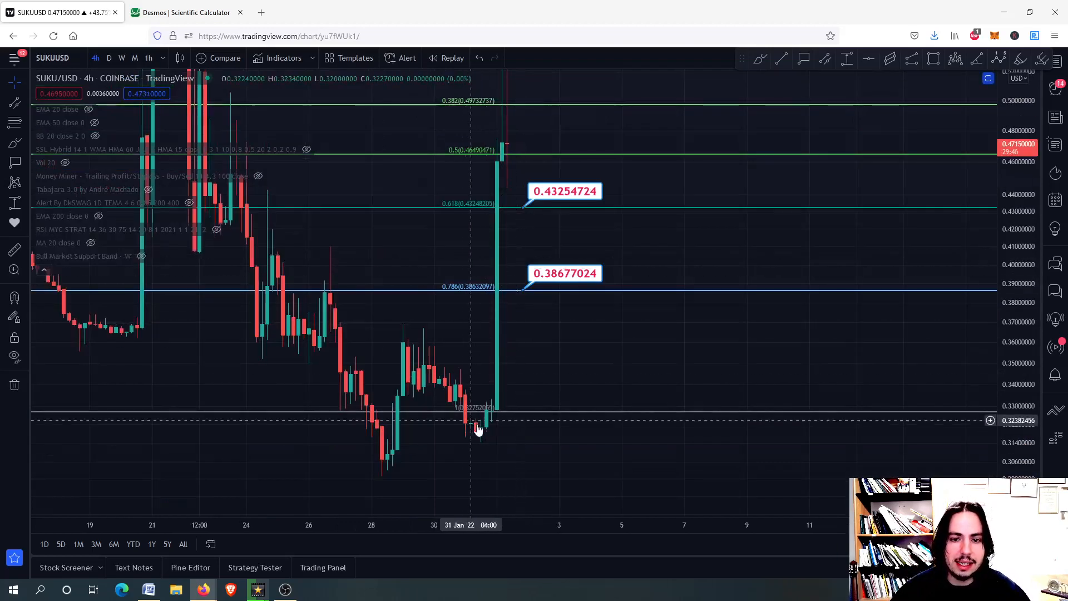
{"action": "mouse_move", "coordinate": [498, 178]}
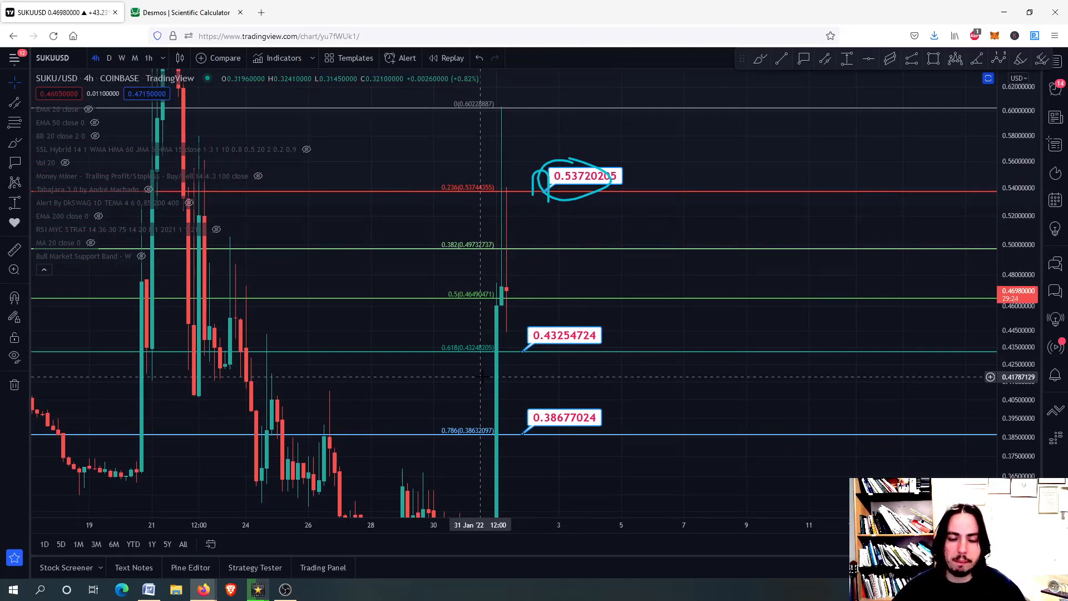
{"action": "mouse_move", "coordinate": [549, 270]}
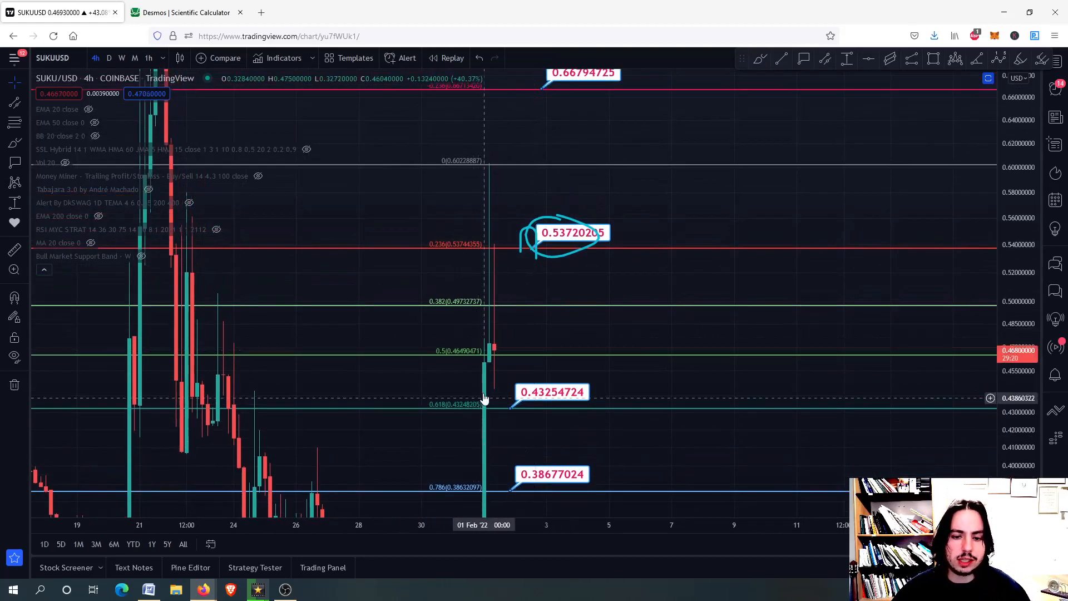
{"action": "mouse_move", "coordinate": [487, 187]}
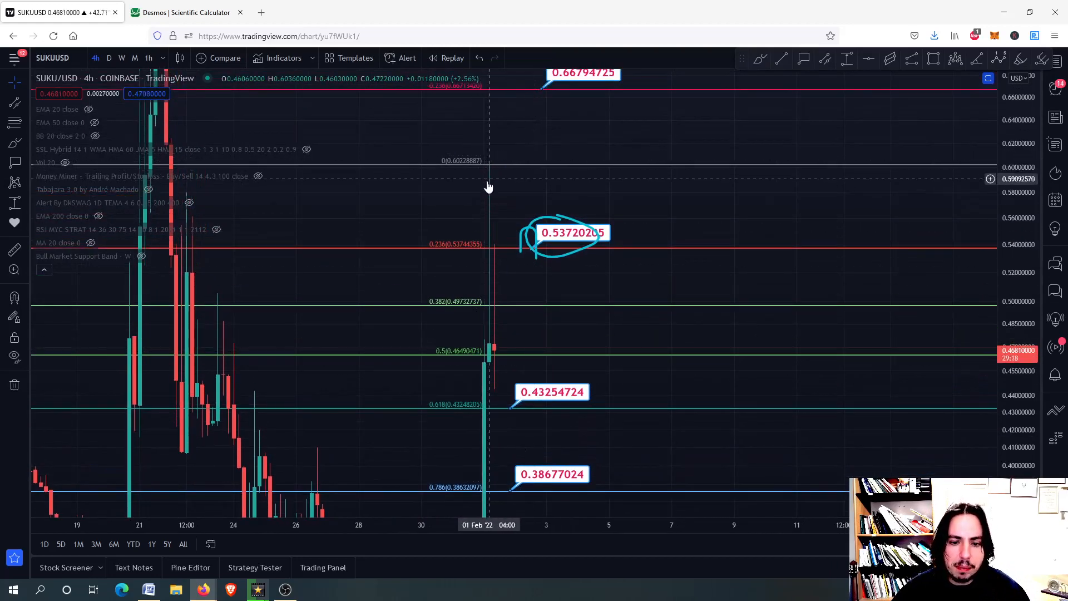
{"action": "mouse_move", "coordinate": [494, 265]}
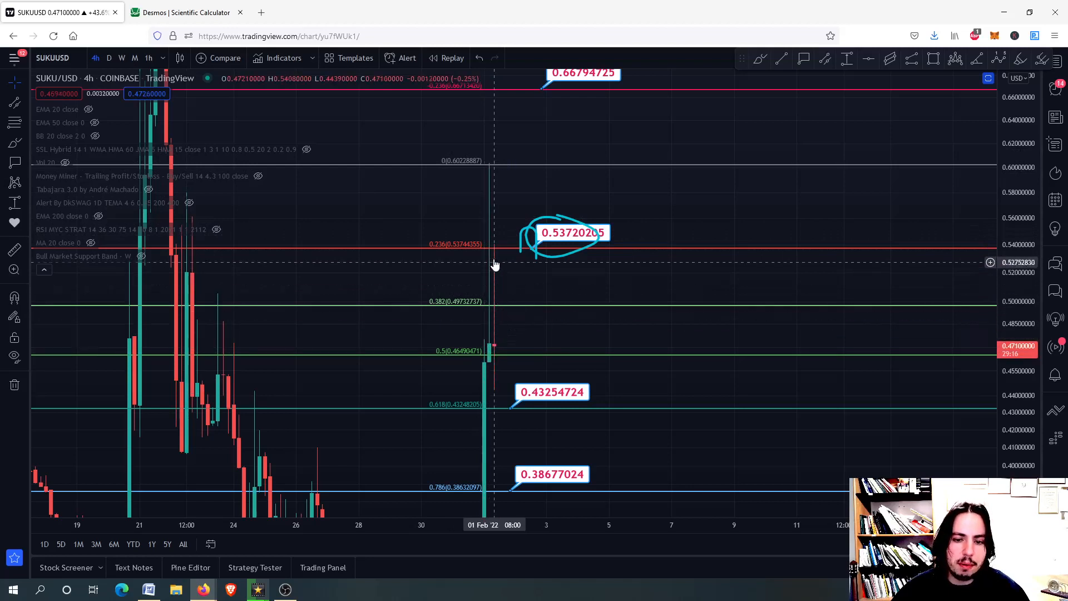
{"action": "mouse_move", "coordinate": [581, 272]}
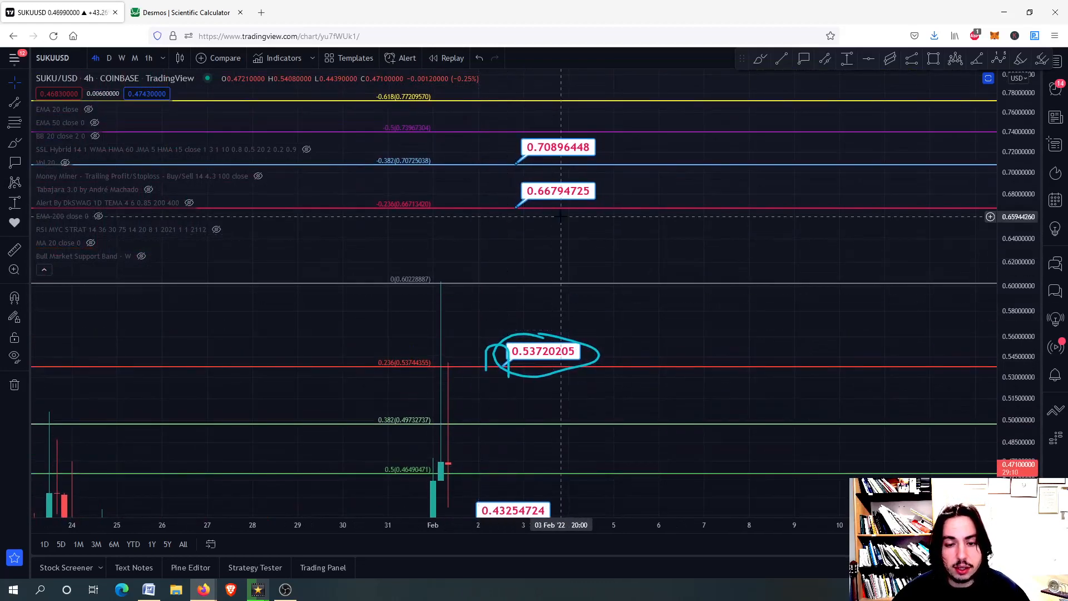
{"action": "mouse_move", "coordinate": [539, 189]}
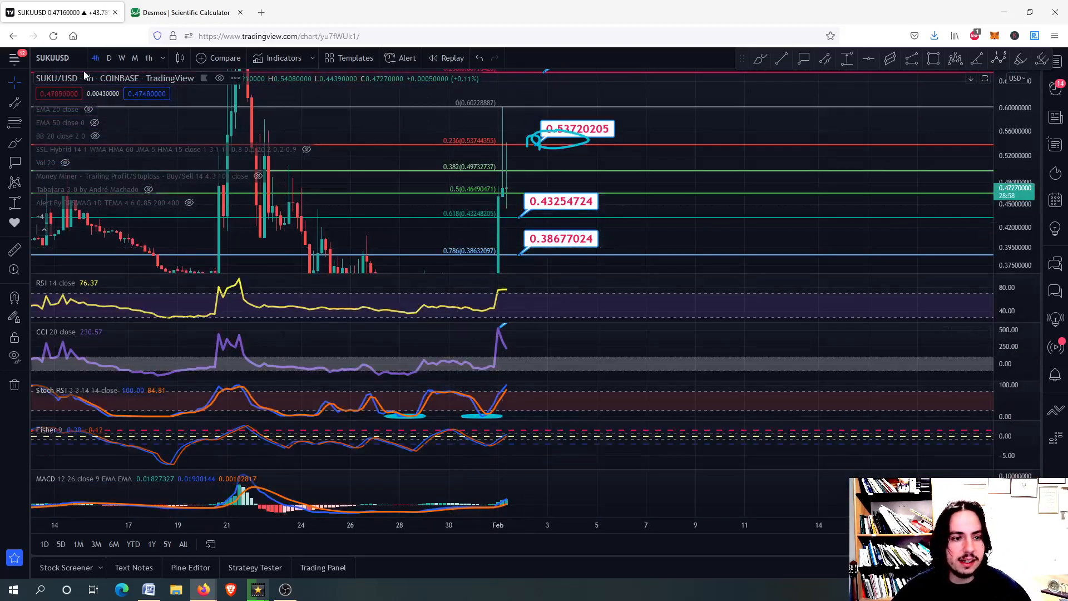
Step: Check the daily timeframe briefly, then return to 4-hour candles
{"action": "left_click", "coordinate": [109, 56]}
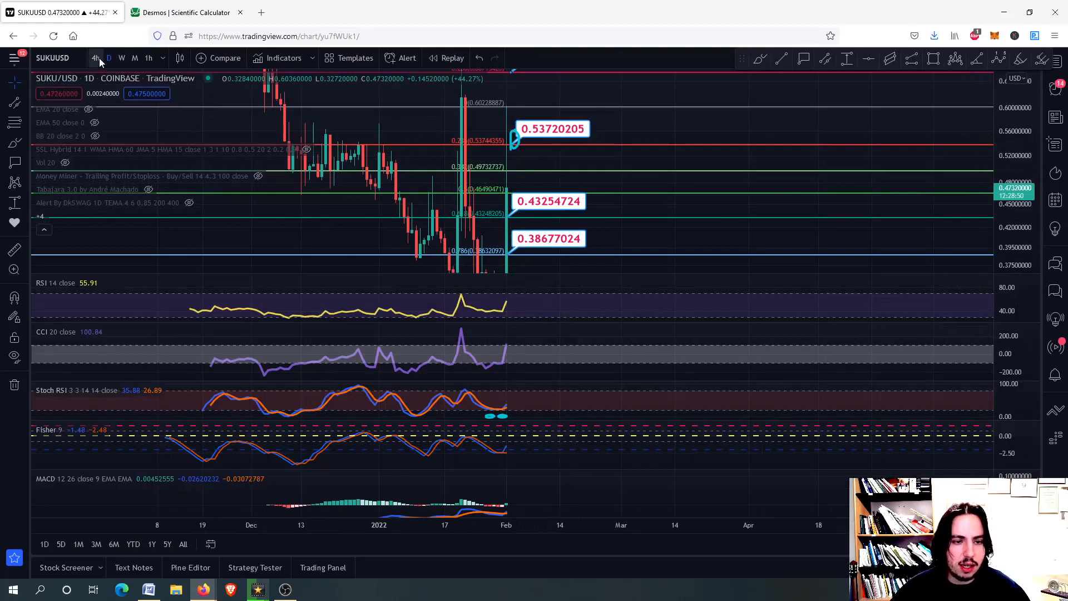
{"action": "left_click", "coordinate": [94, 58]}
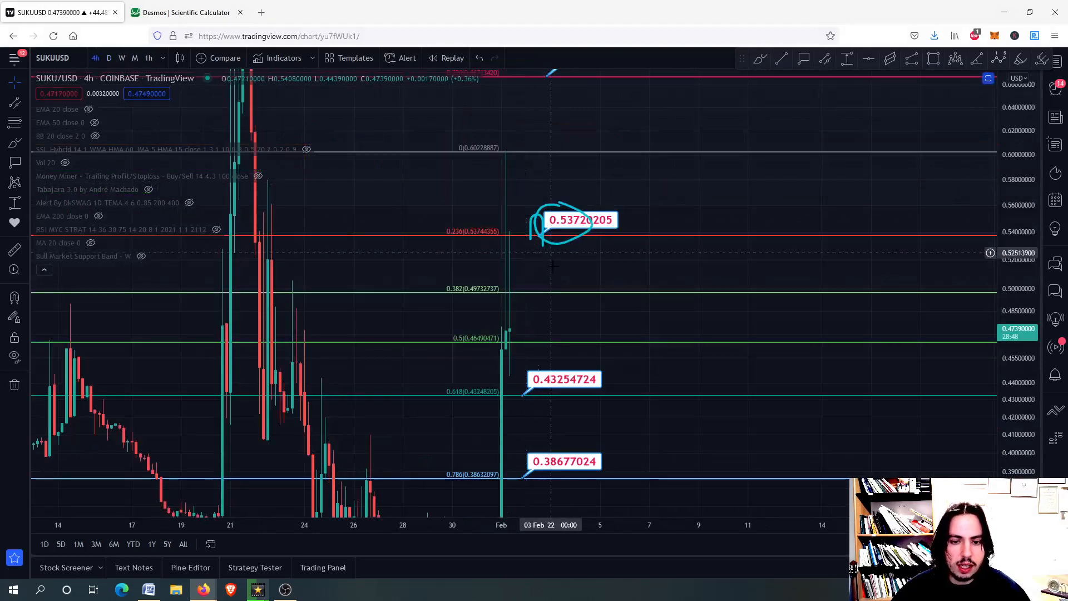